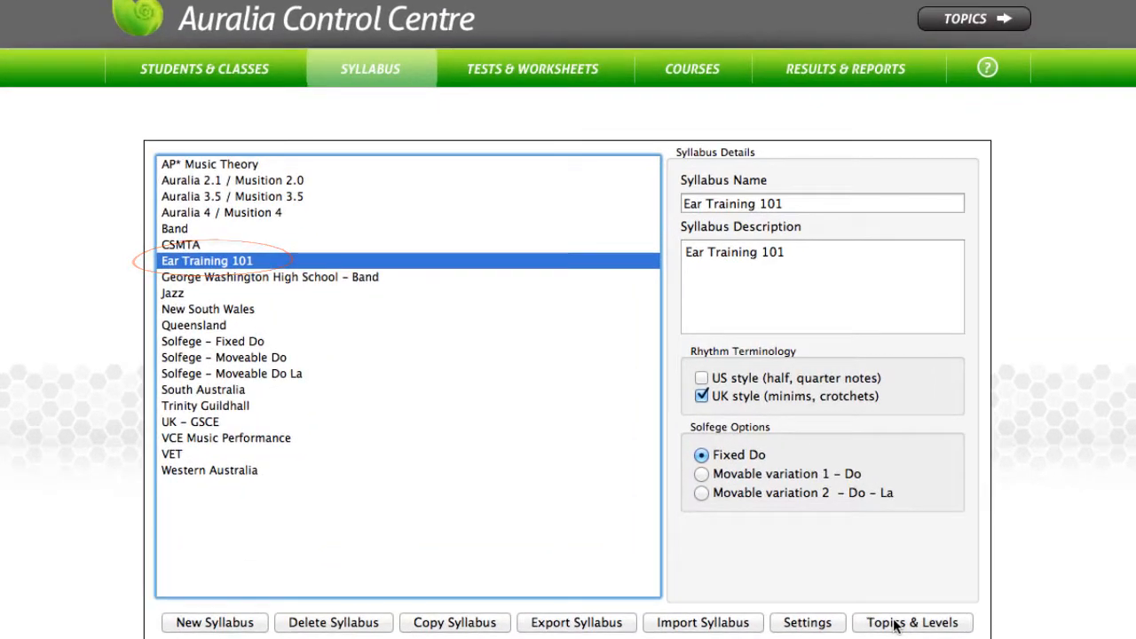
Review the topic levels of the Ear Training 101 and CSMTA syllabuses, listing only topics with levels.
click(913, 621)
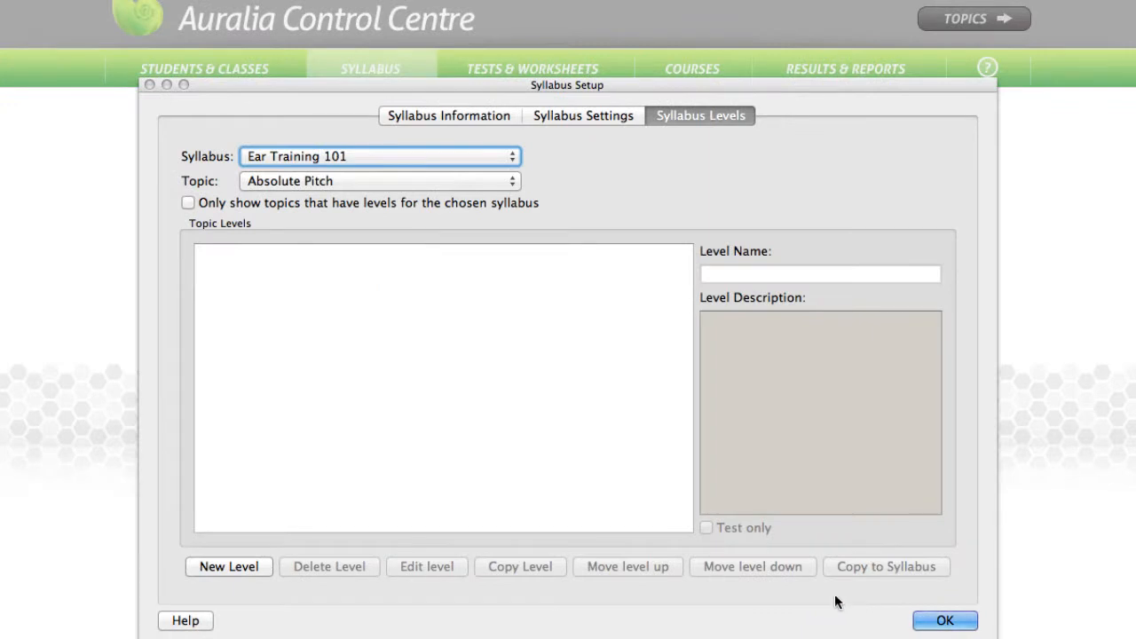
mouse_move(363, 199)
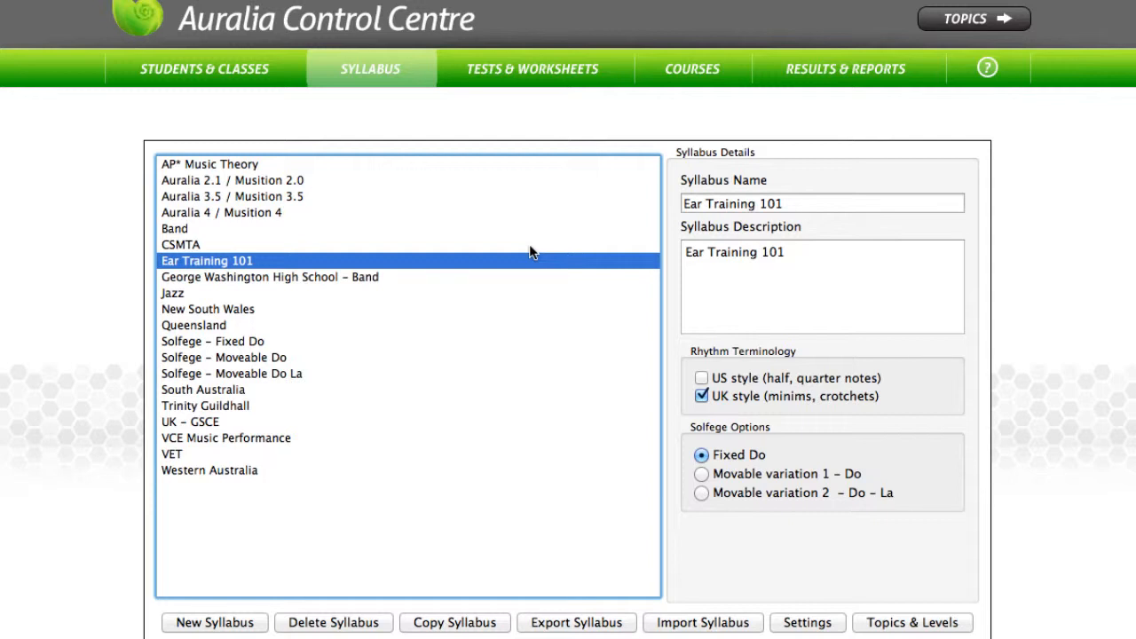
click(181, 245)
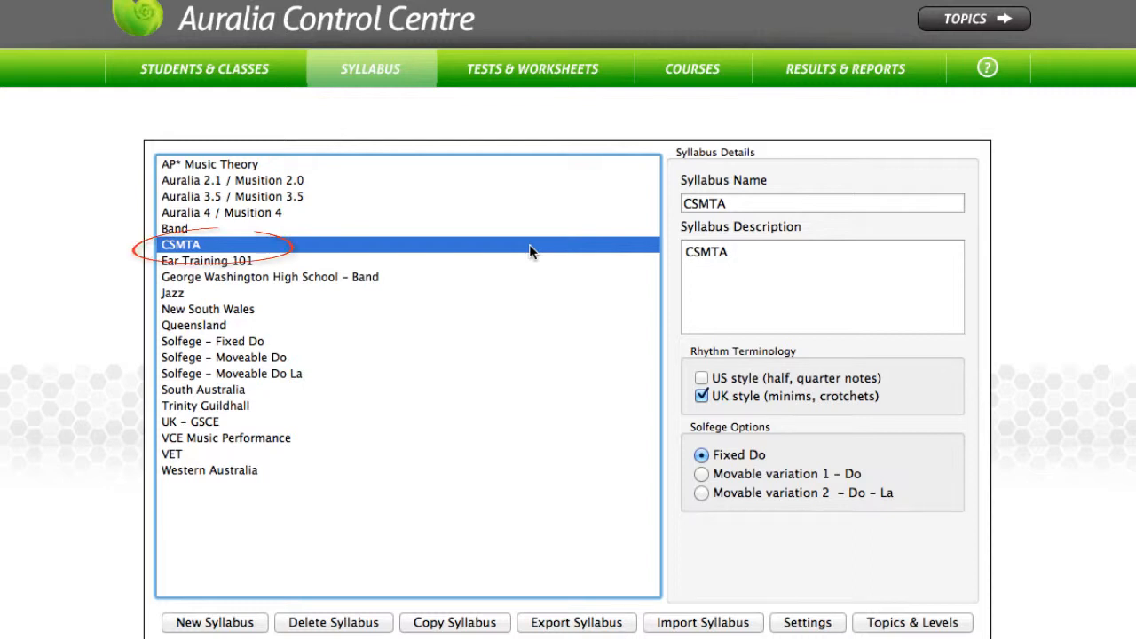
mouse_move(920, 613)
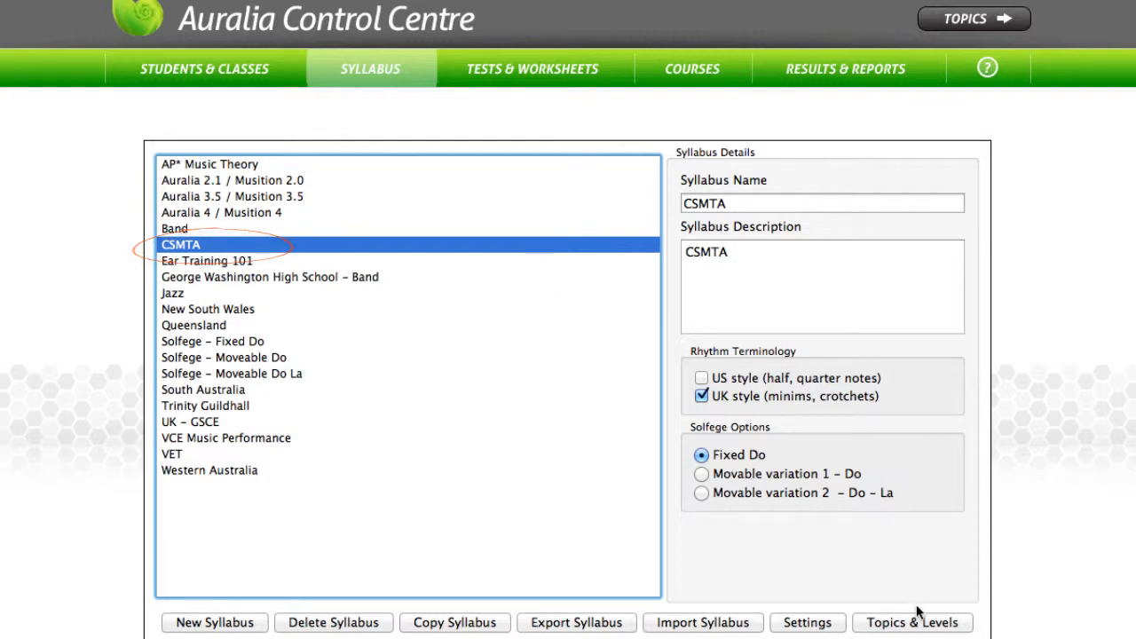
click(912, 621)
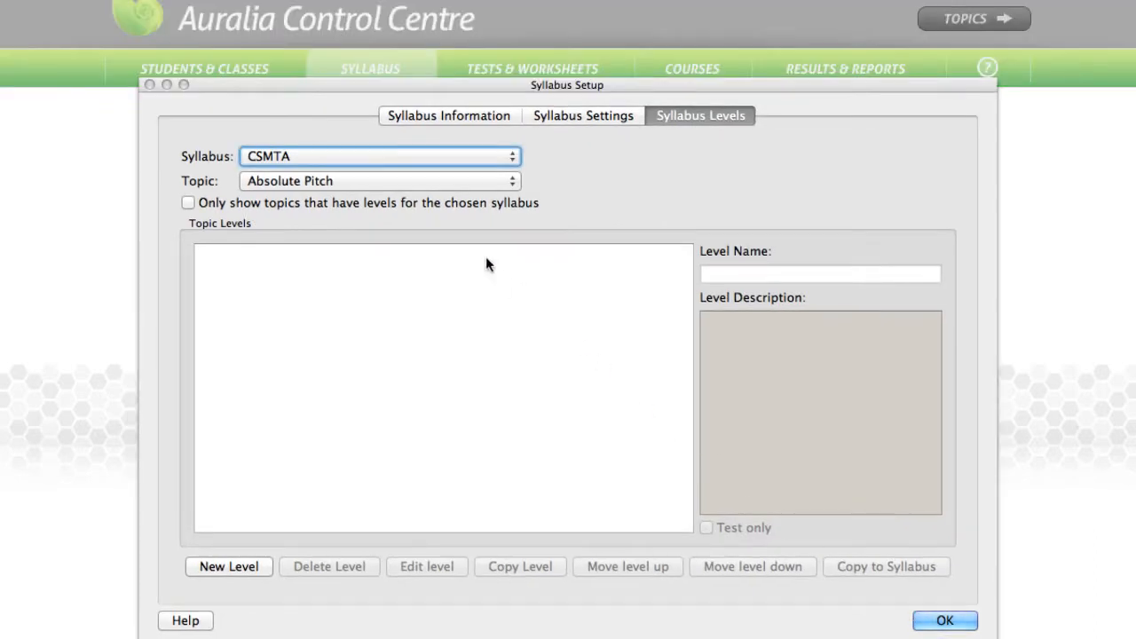
click(188, 202)
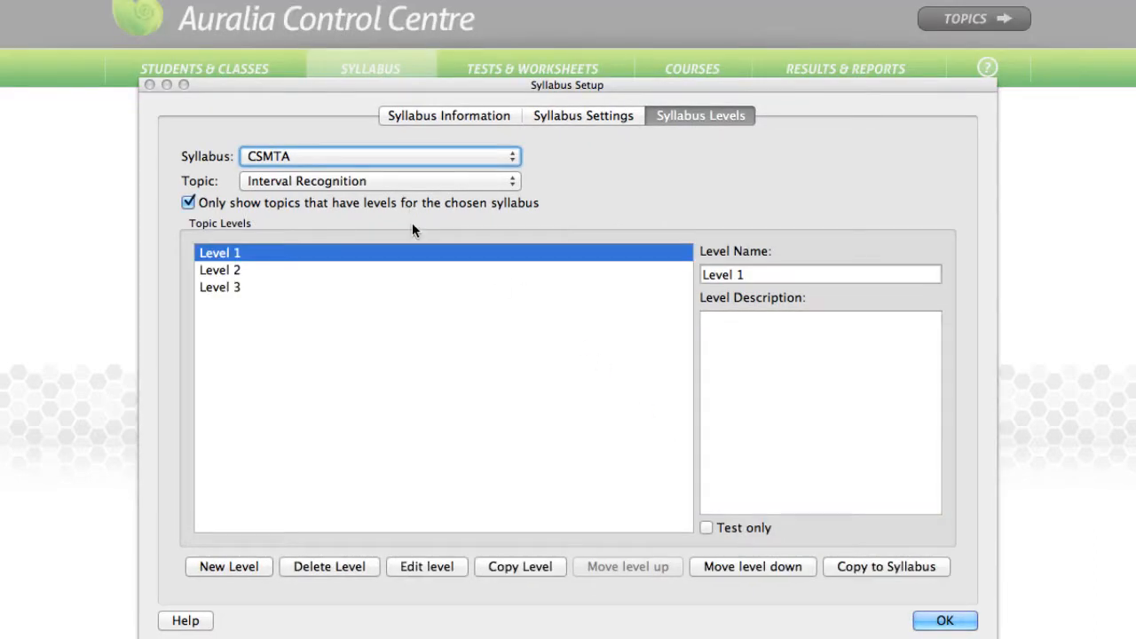
mouse_move(426, 272)
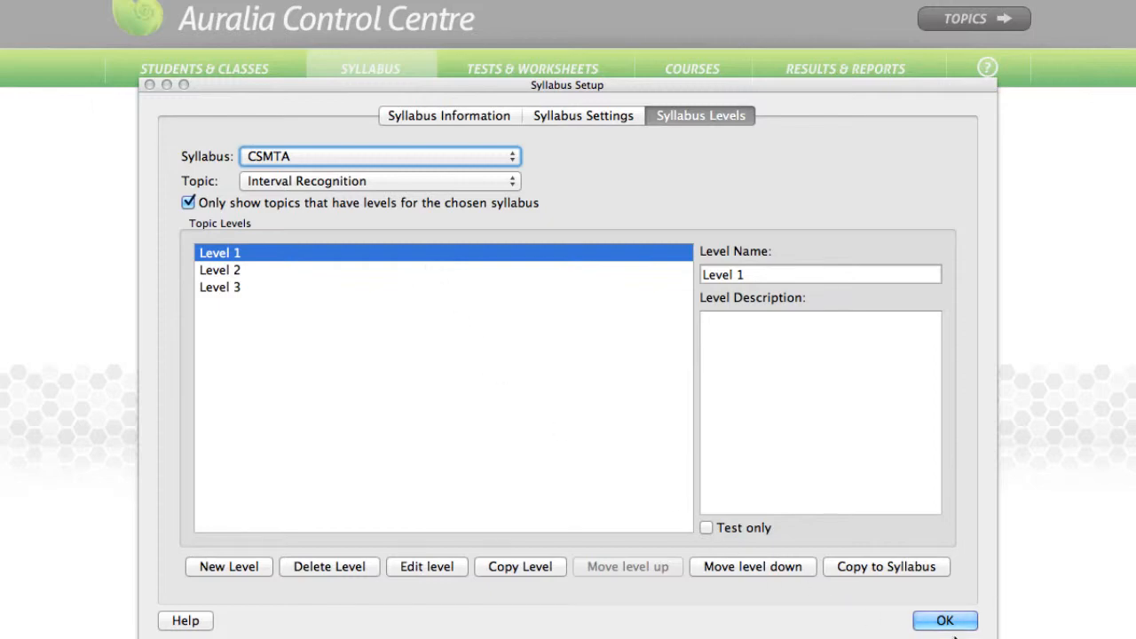
click(945, 622)
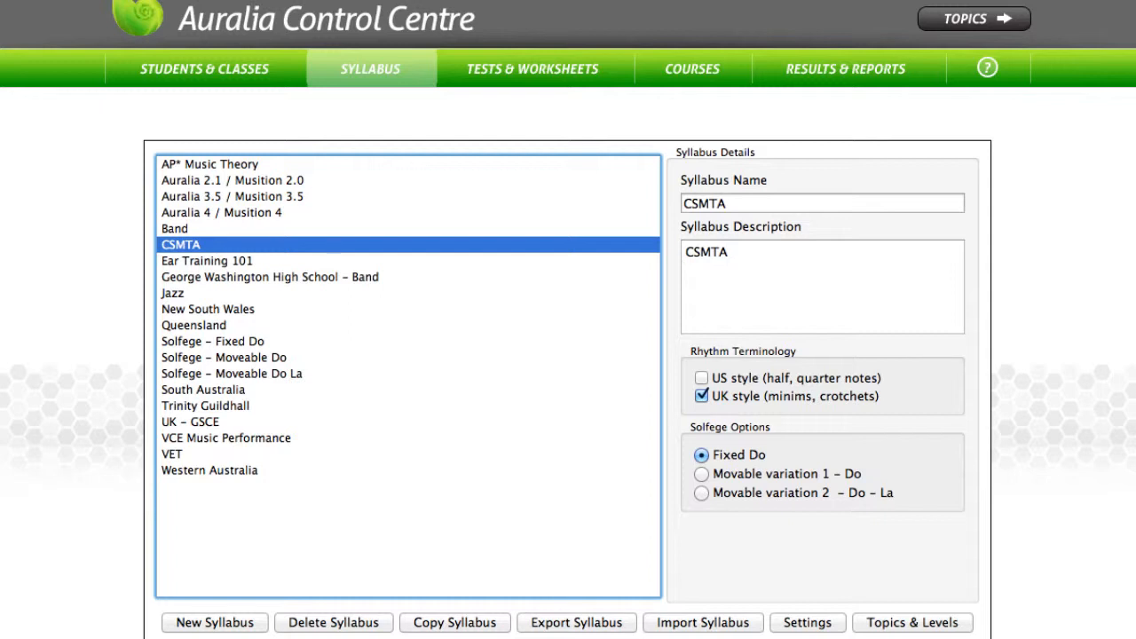
Review the topic levels of the George Washington High School – Band syllabus.
click(270, 277)
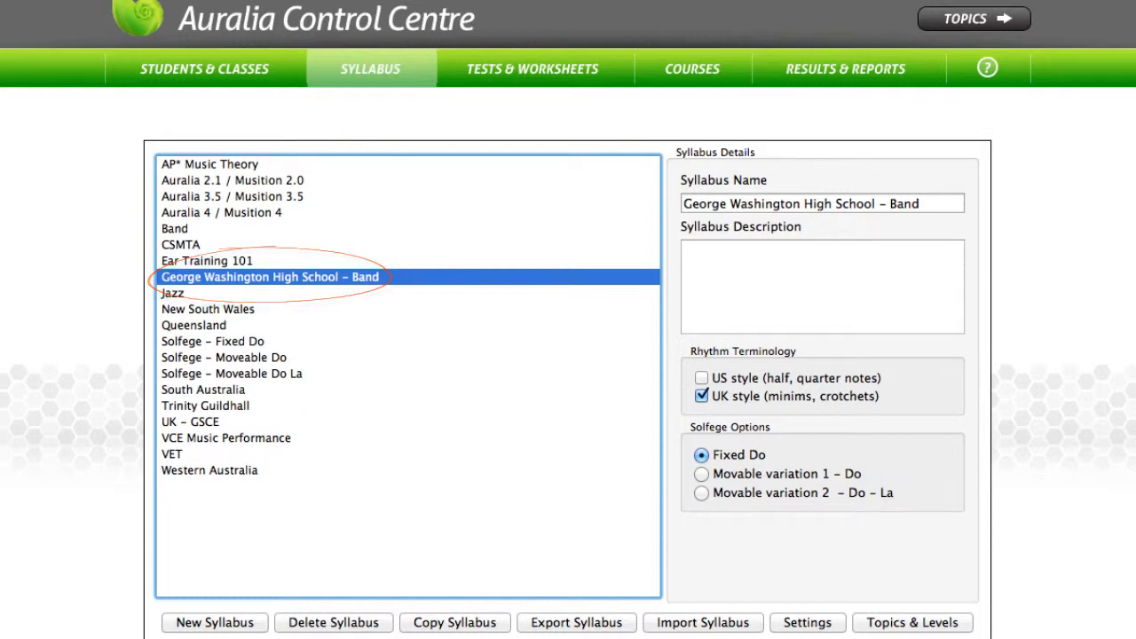
click(912, 621)
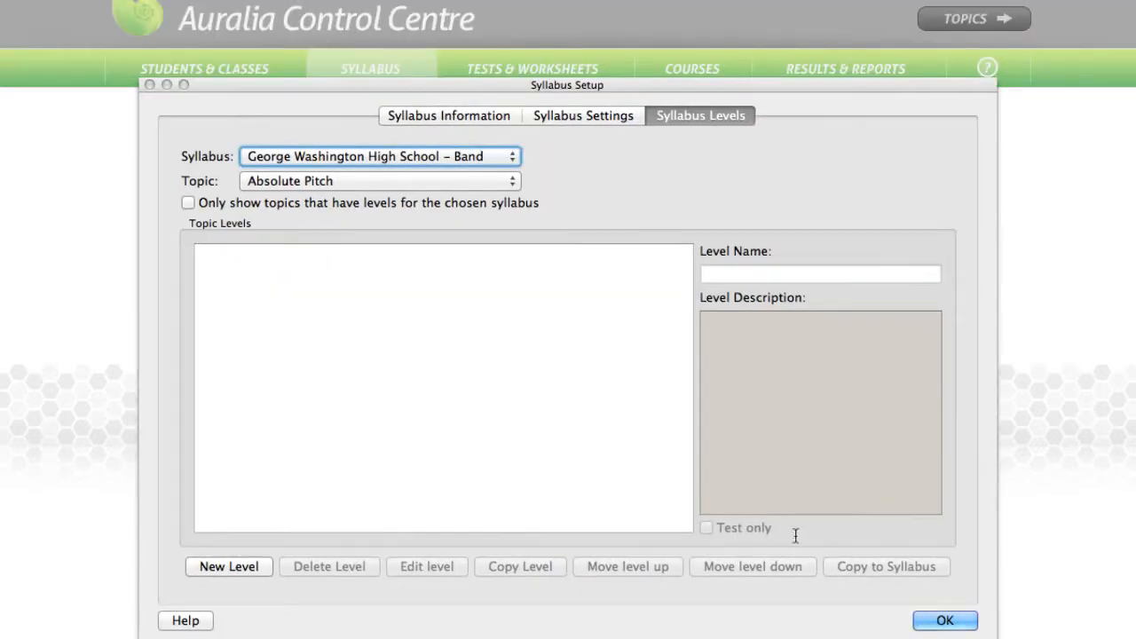
click(188, 203)
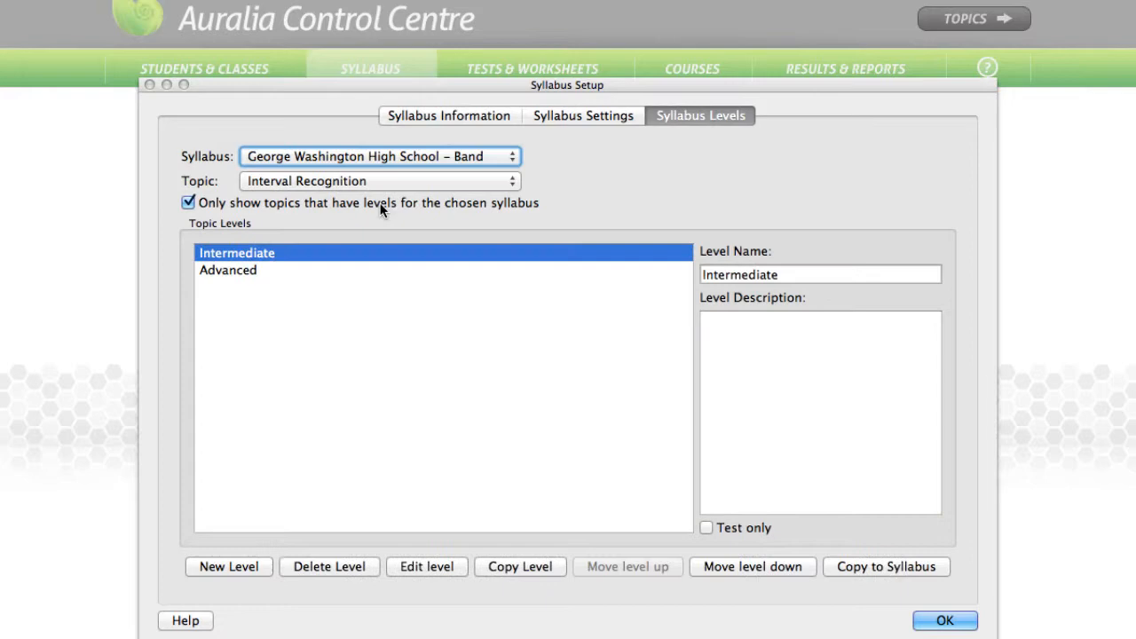
mouse_move(384, 213)
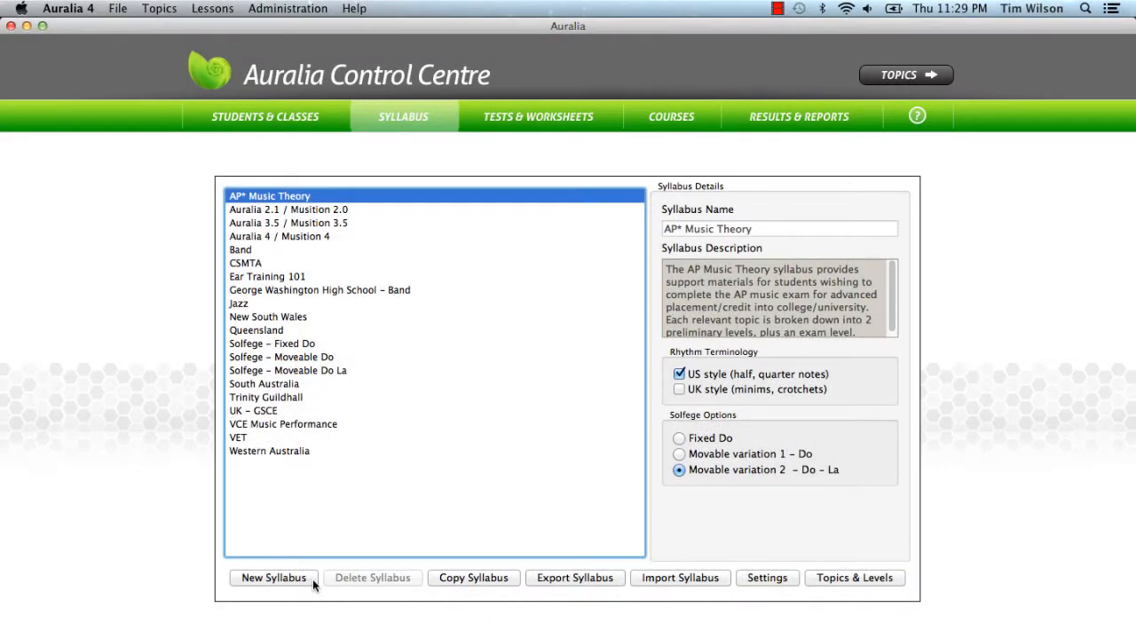
click(404, 117)
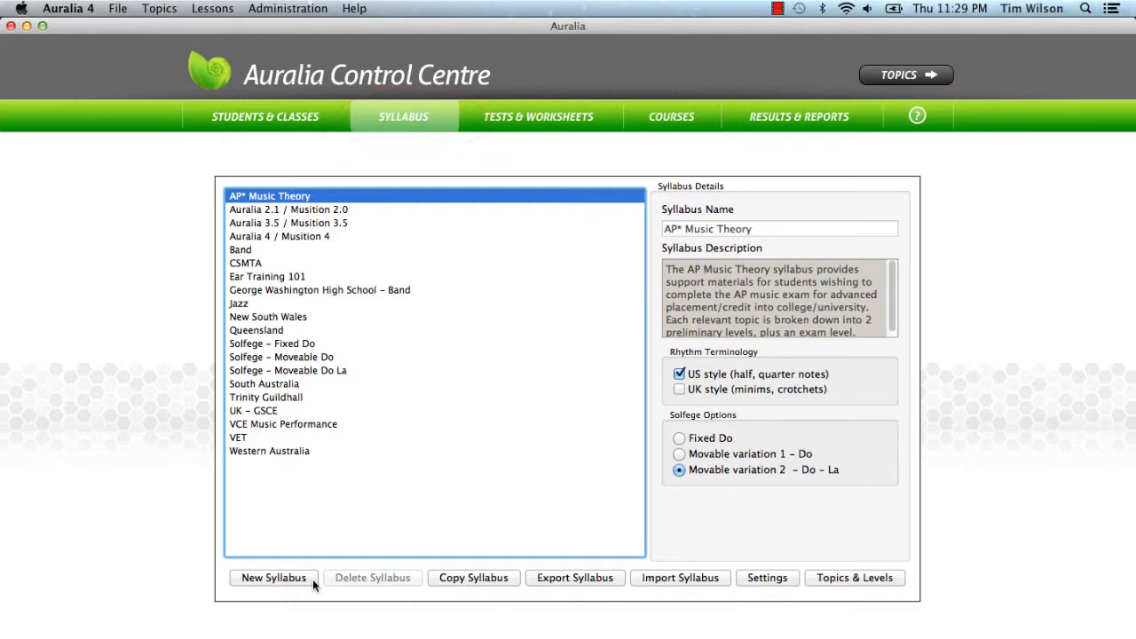
Create a new blank syllabus and name it Middle School Music.
click(273, 579)
text(Middle Sch)
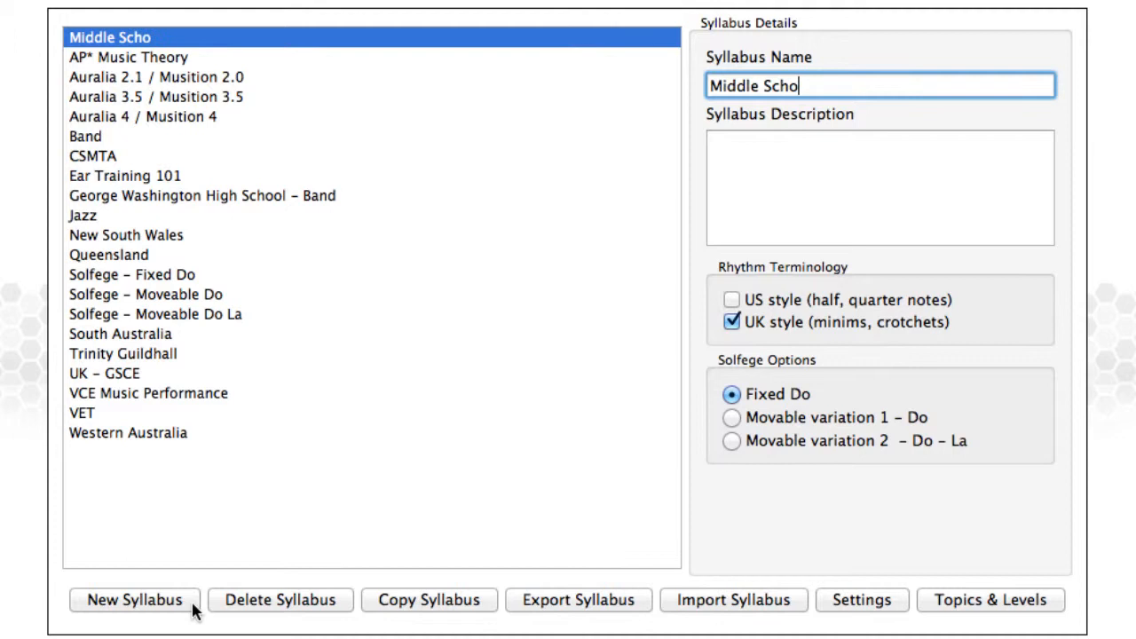
text(ol Music)
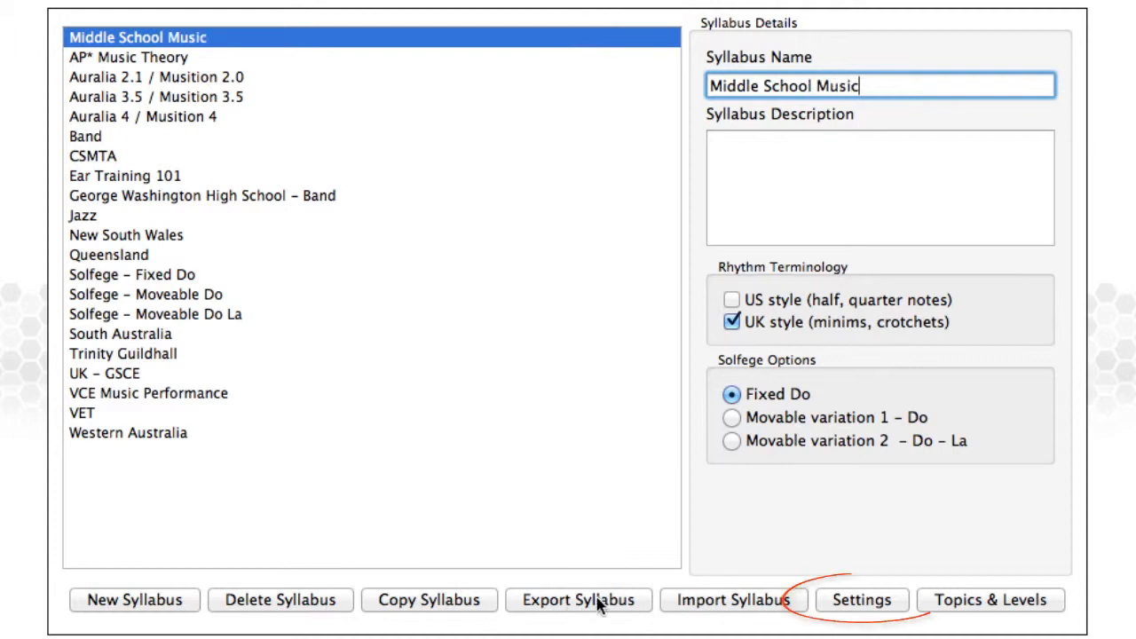
In the syllabus settings, add US style rhythm terminology and switch solfege to Movable variation 2 (Do–La).
click(859, 600)
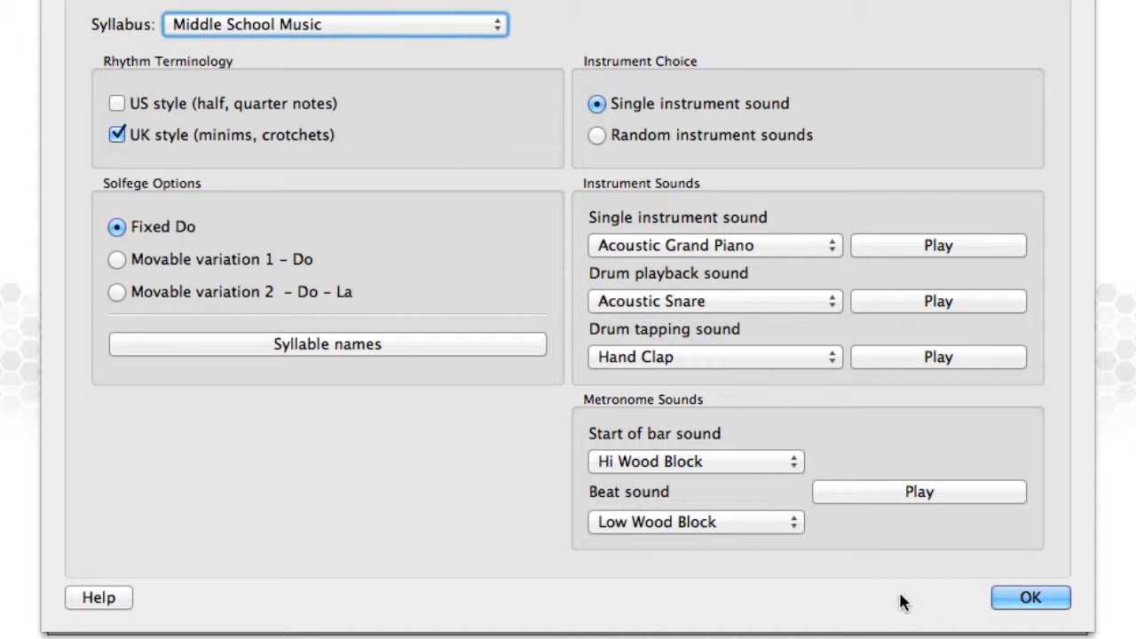
mouse_move(852, 579)
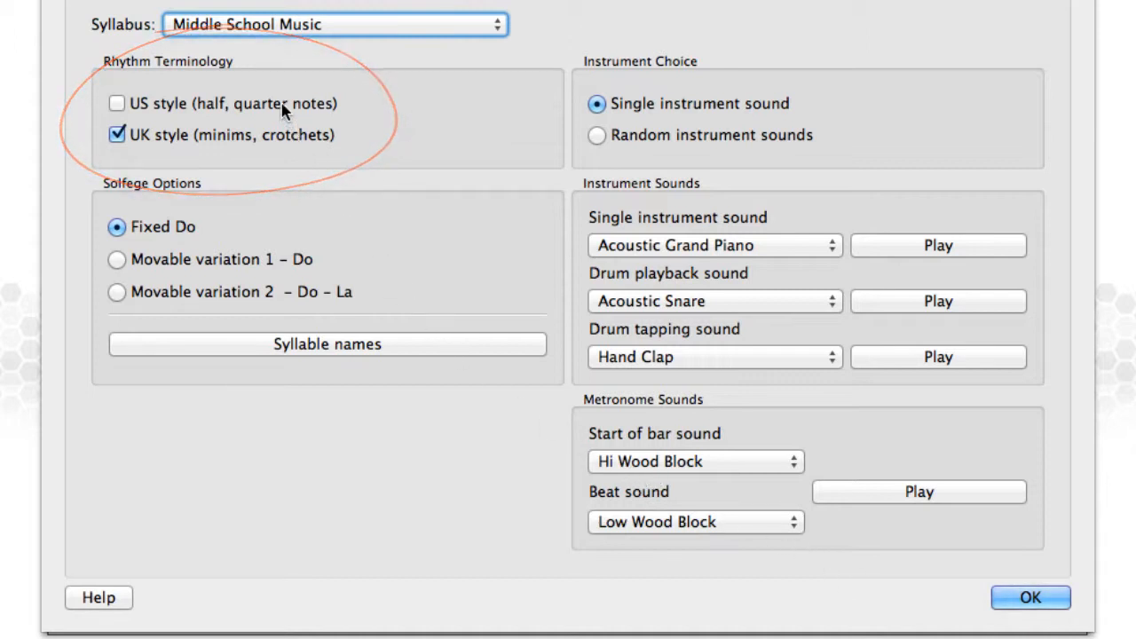
click(117, 103)
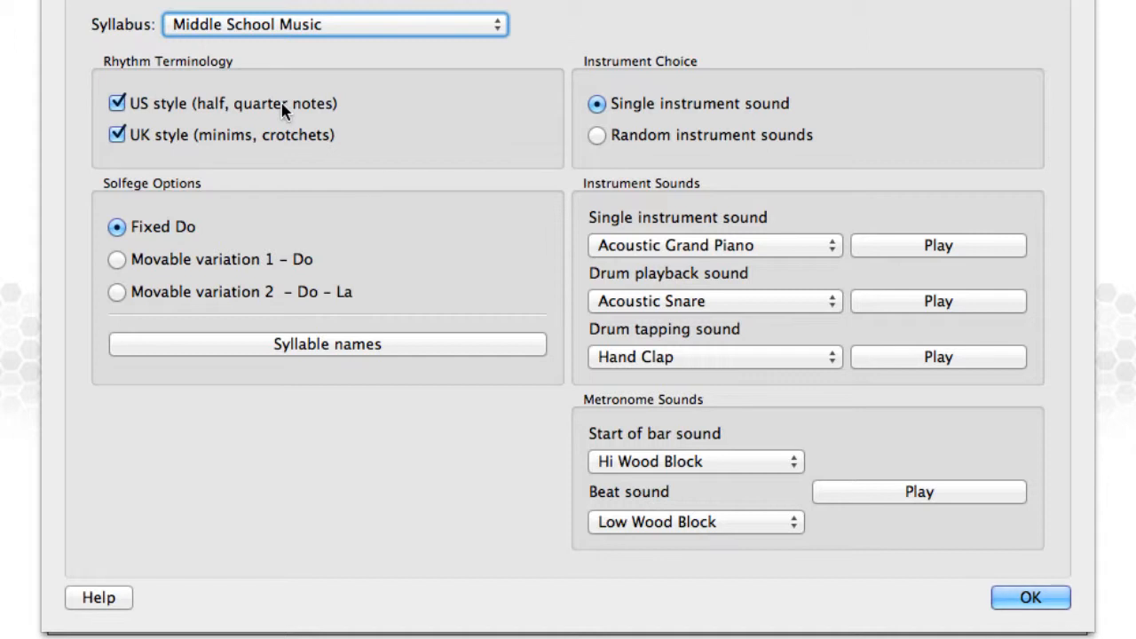
mouse_move(293, 142)
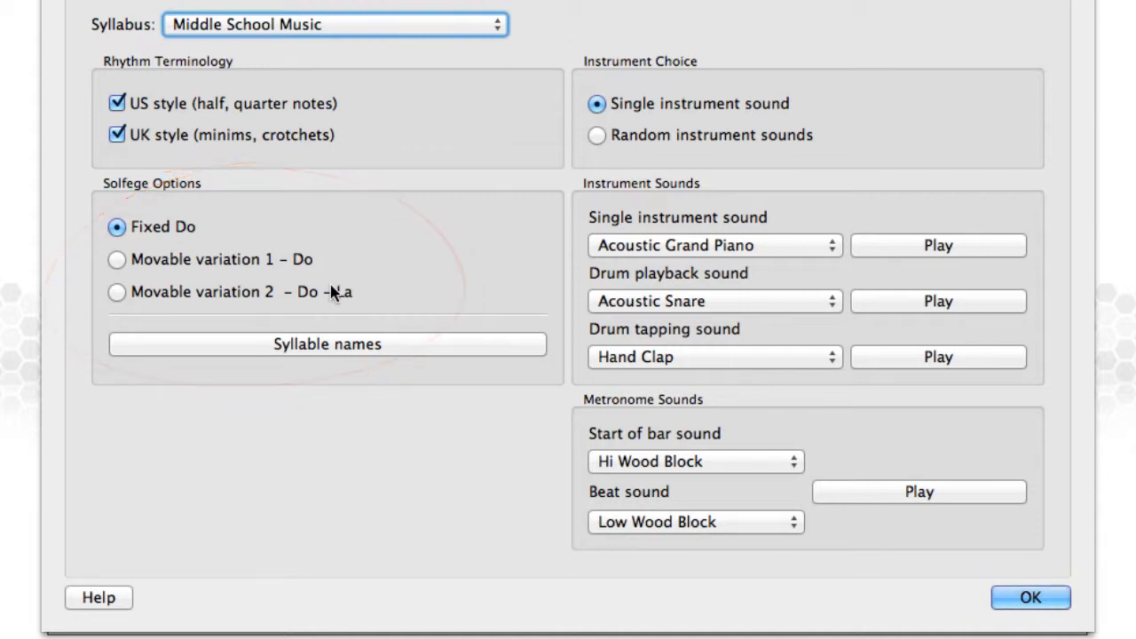
click(117, 292)
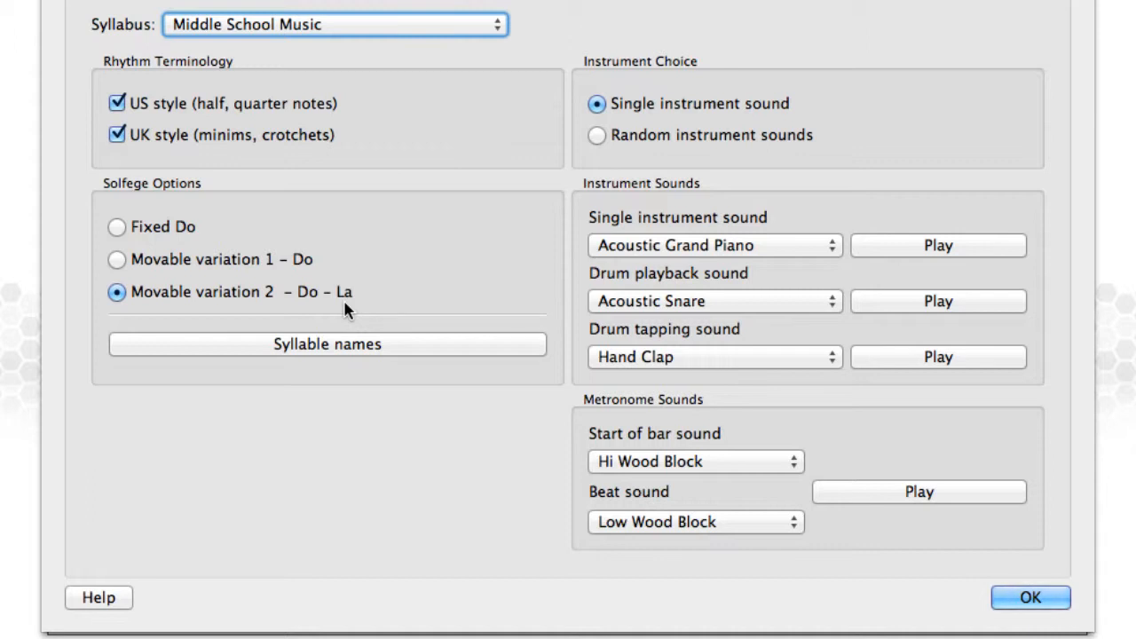
mouse_move(604, 451)
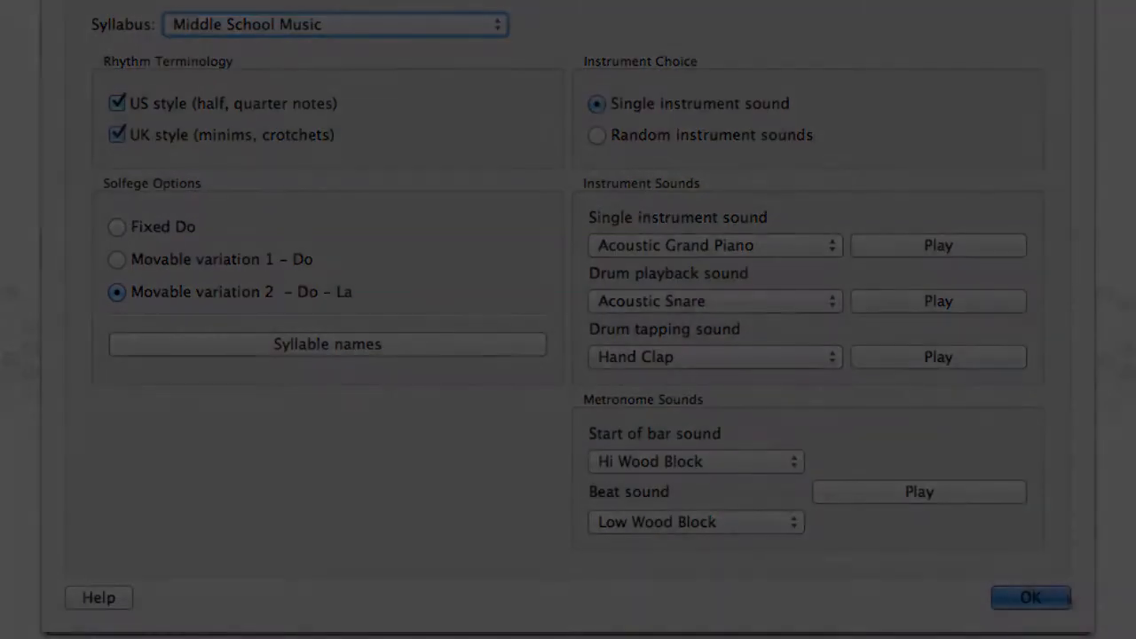
Confirm the settings and choose Interval Recognition as the topic in the syllabus levels window.
click(1030, 597)
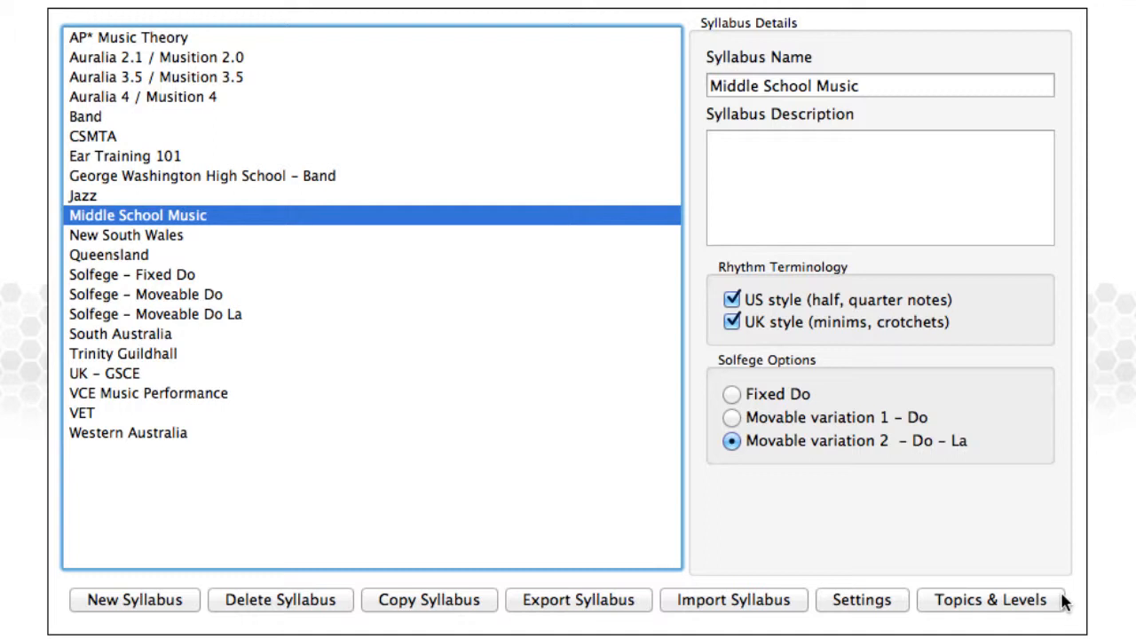
click(989, 600)
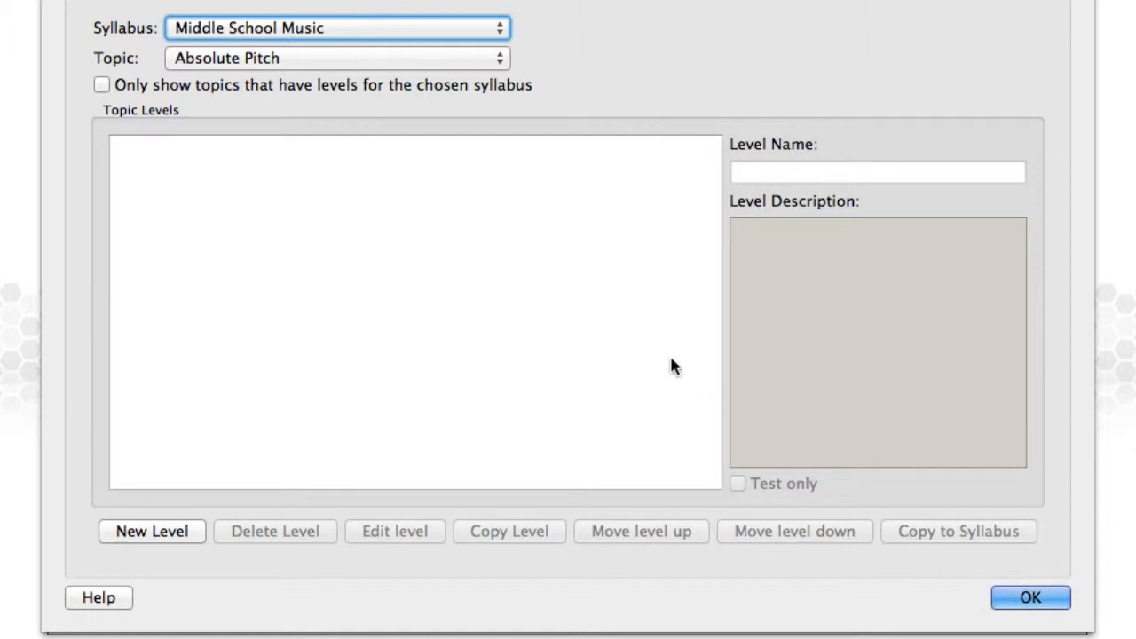
click(337, 56)
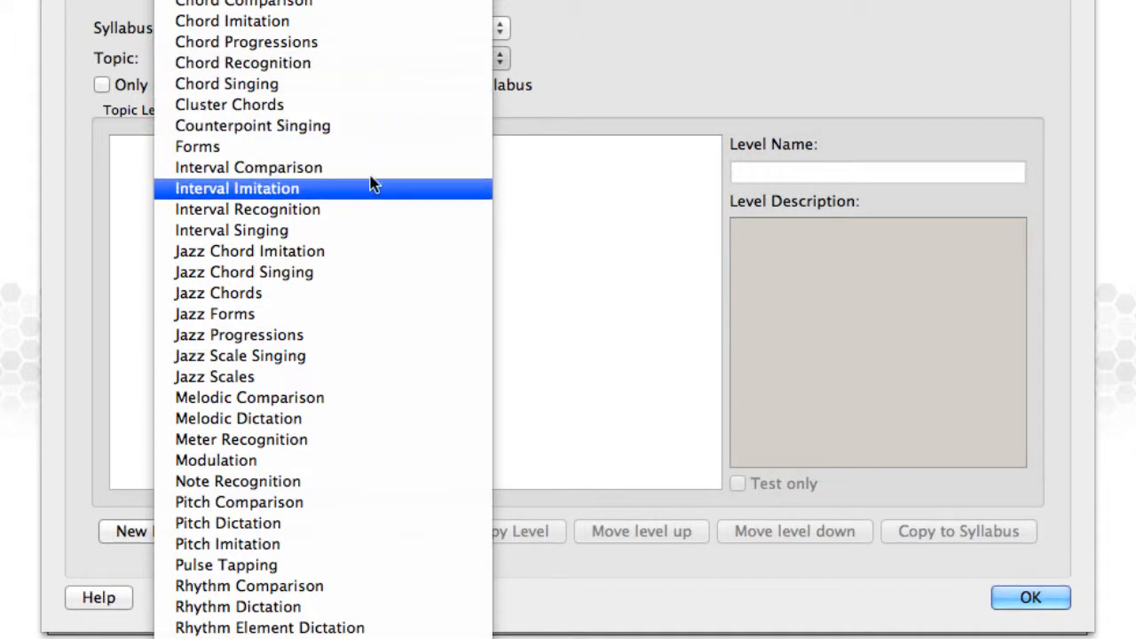
click(249, 209)
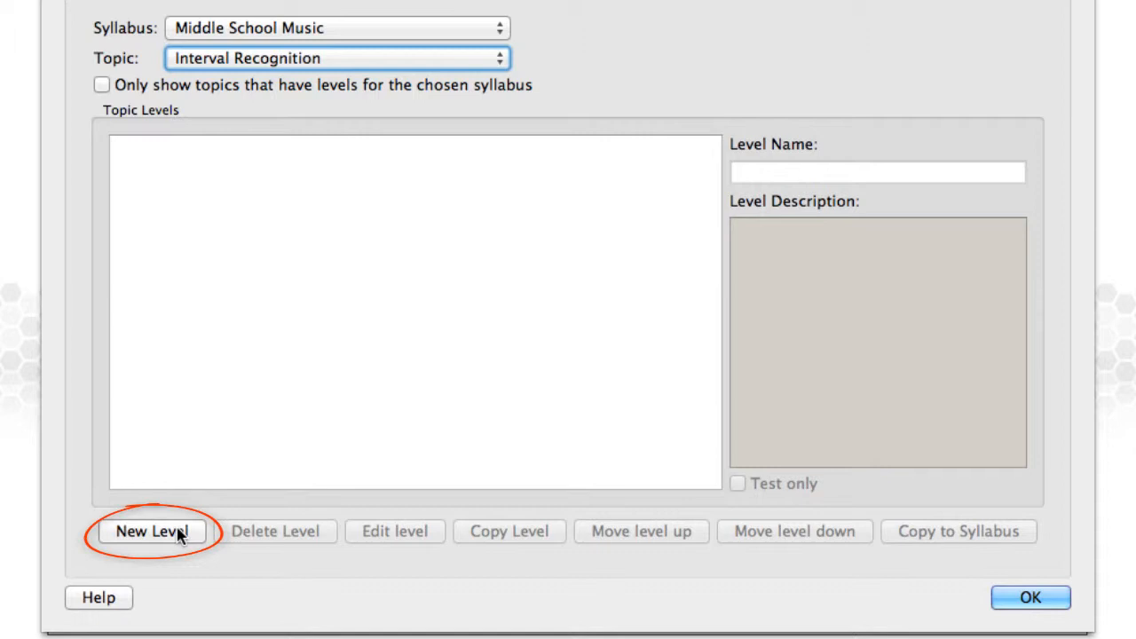
Create a new level named Week 1 with description Week 1 and go to edit it.
click(151, 531)
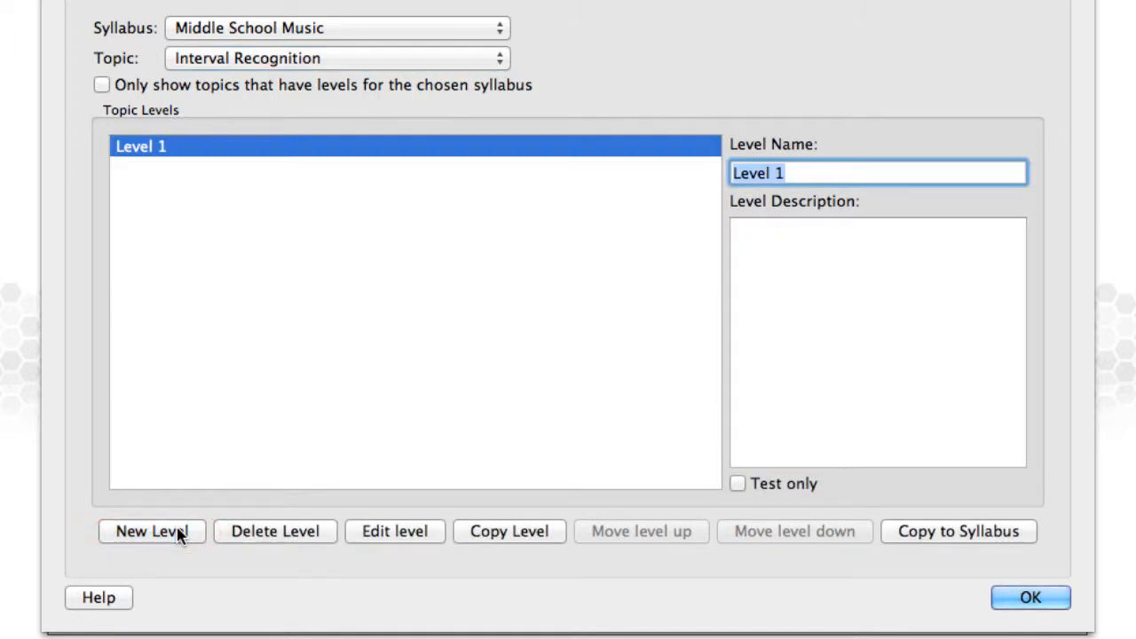
text(Week 1)
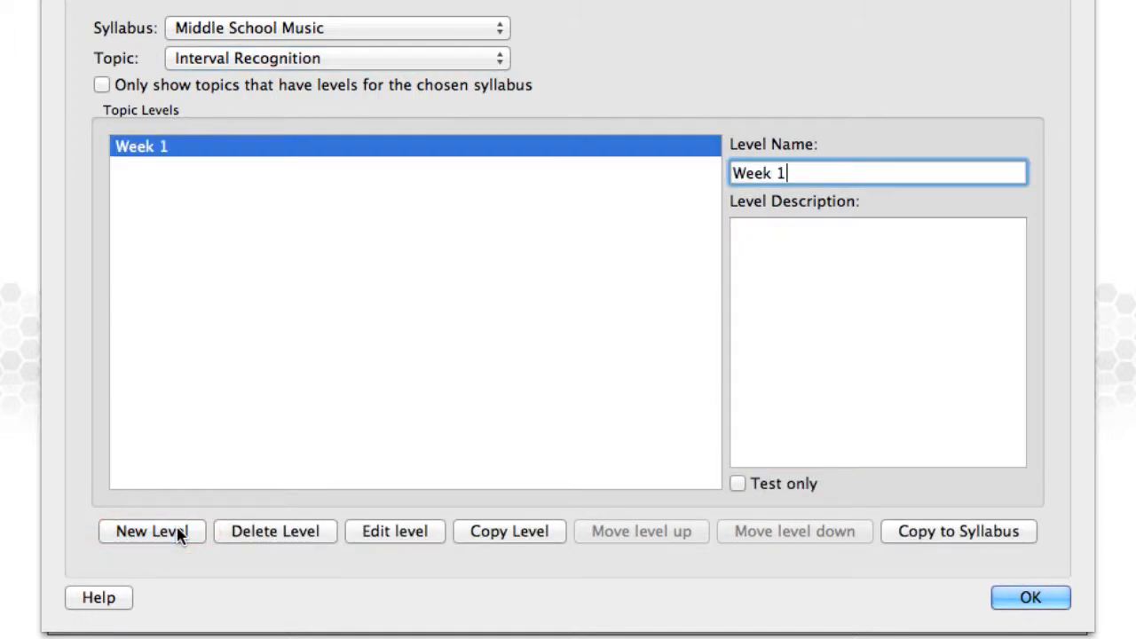
text(W)
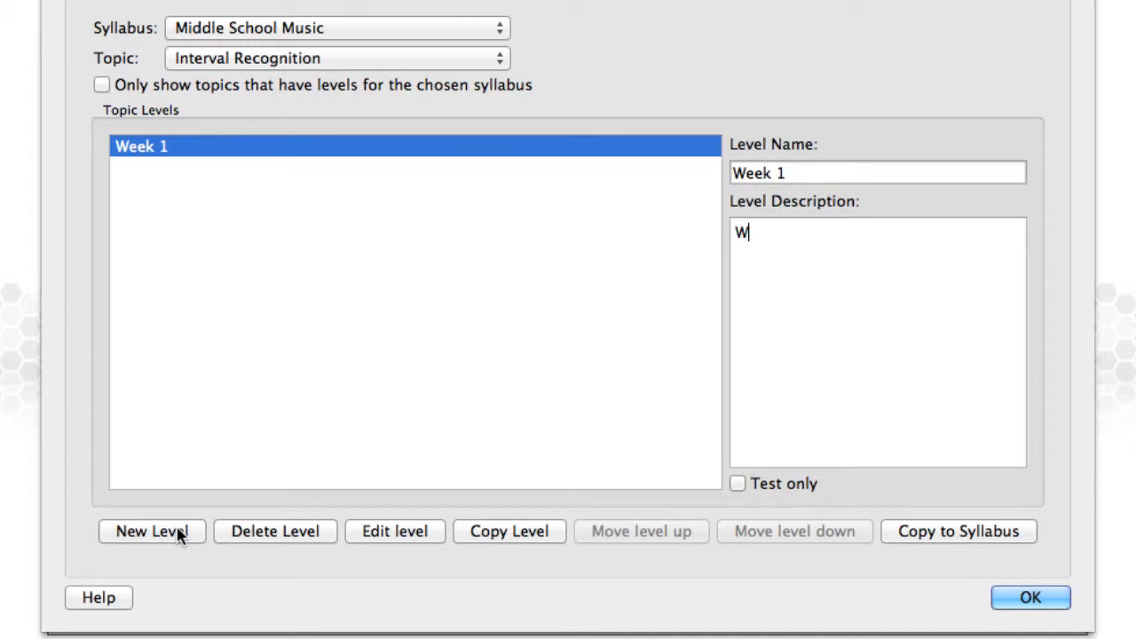
text(eek 1)
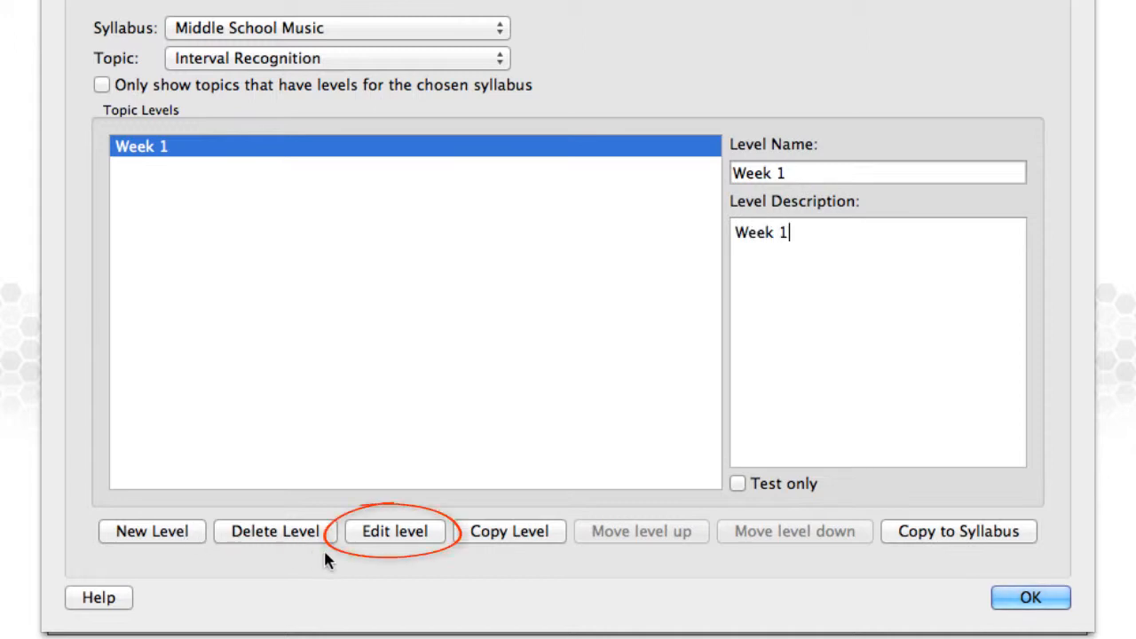
click(394, 531)
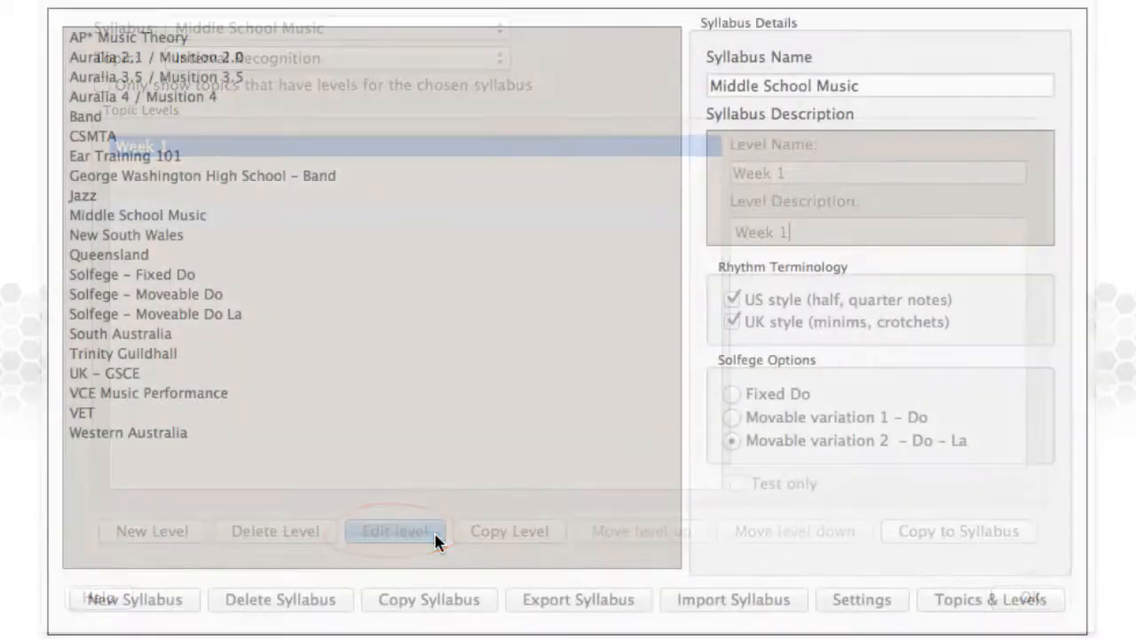
Include ascending Perfect 4th, Perfect 5th and the first listed interval, and use a fixed starting note.
click(394, 531)
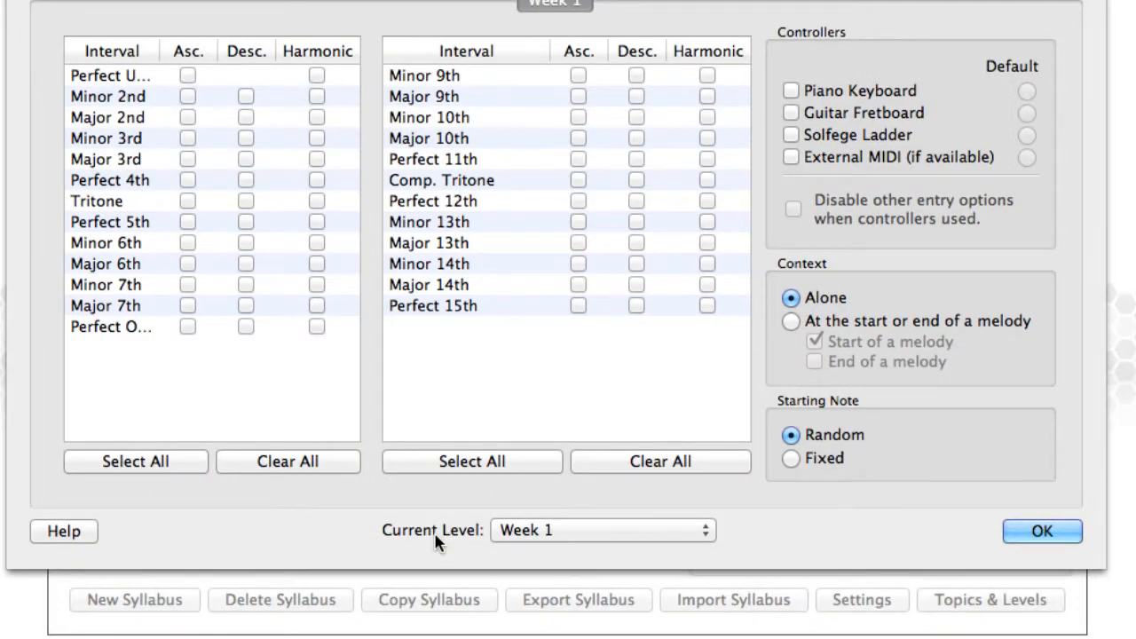
mouse_move(387, 469)
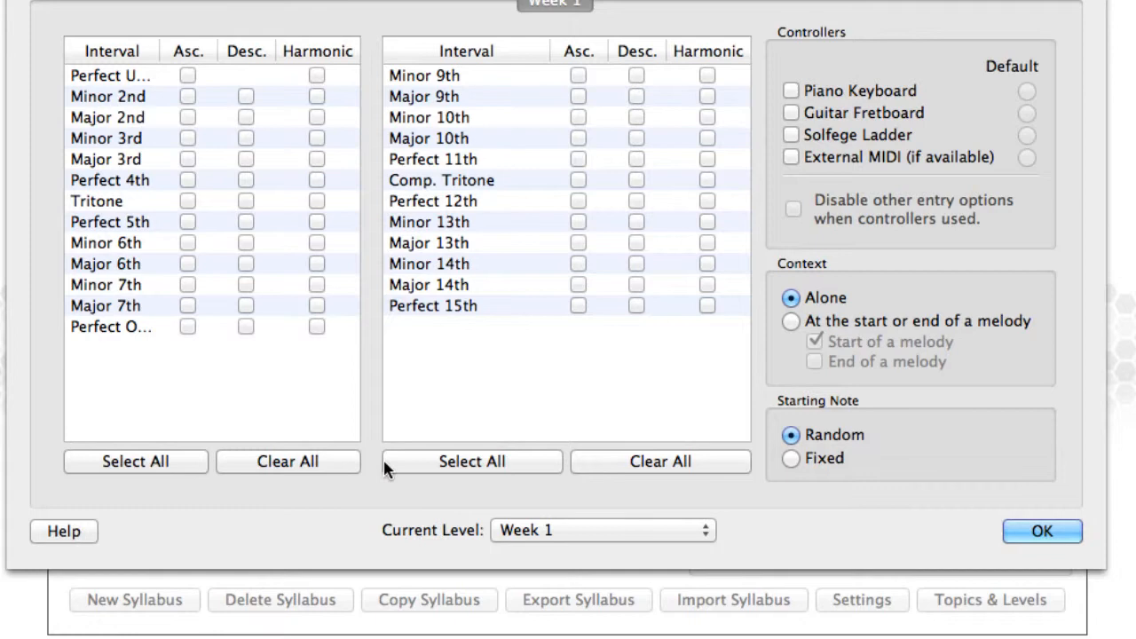
mouse_move(187, 86)
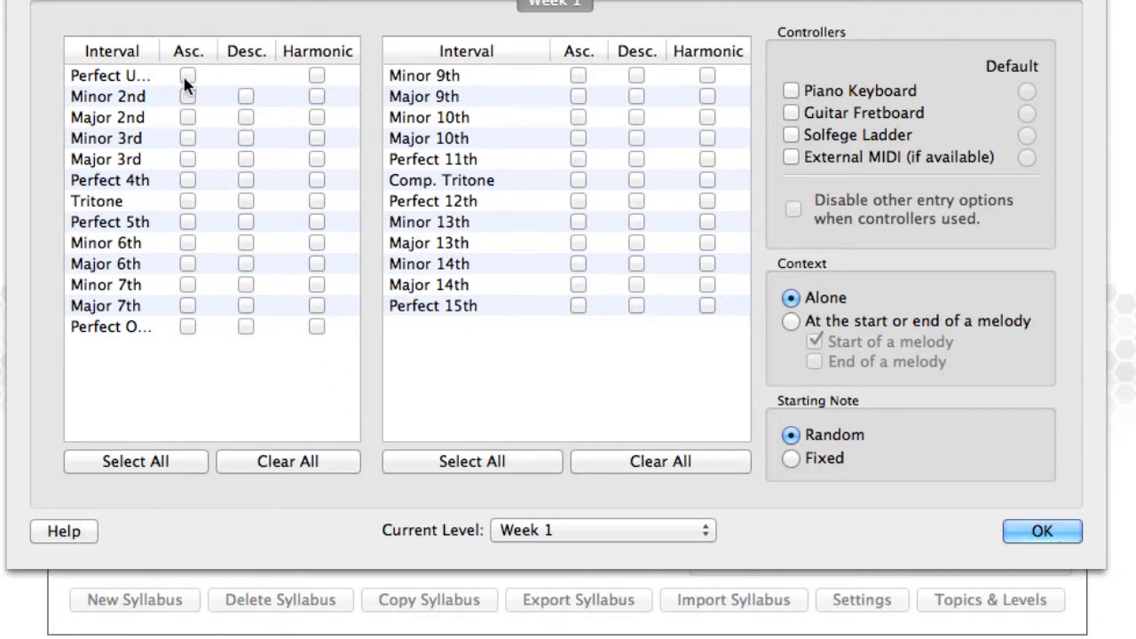
click(188, 181)
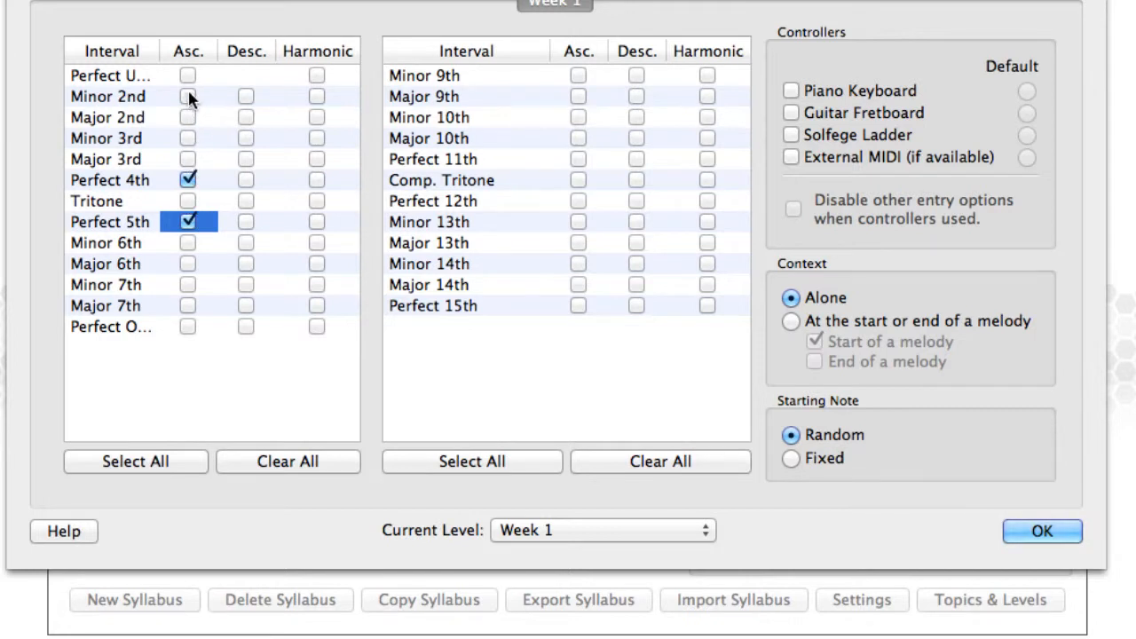
click(188, 75)
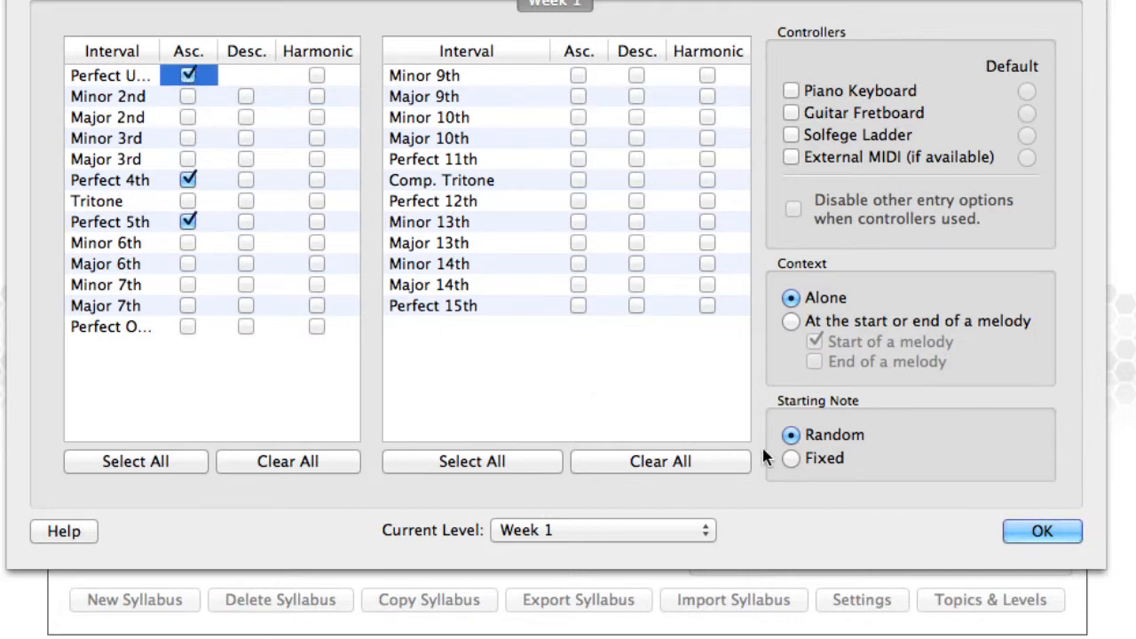
click(790, 458)
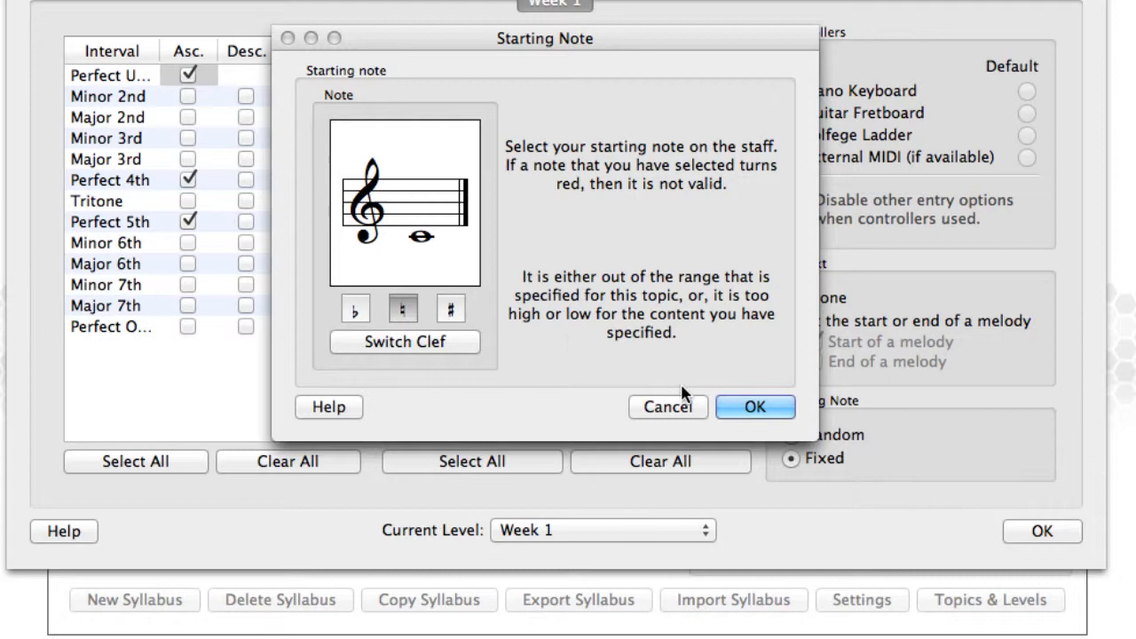
click(755, 407)
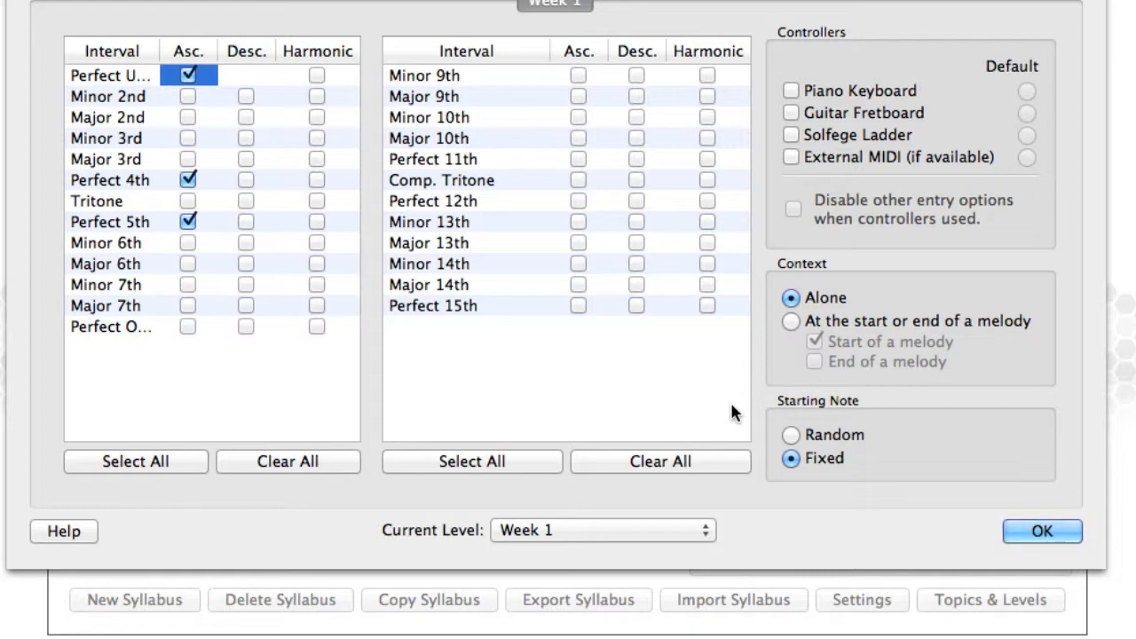
mouse_move(902, 493)
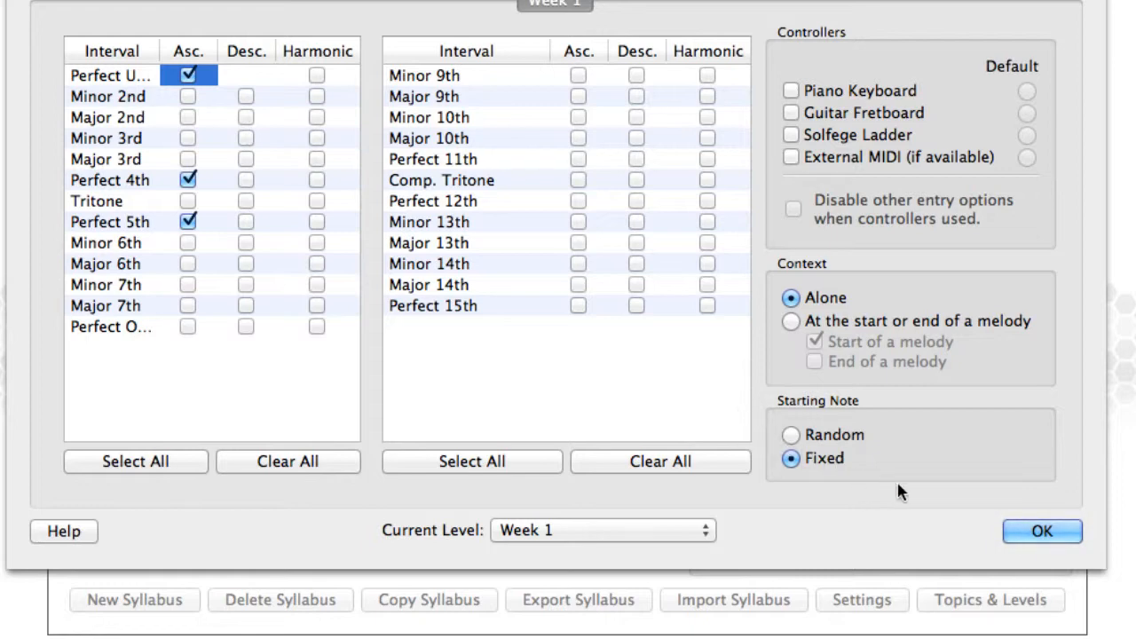
Finish Week 1 and duplicate it as a new level named and described Week 2.
click(1042, 531)
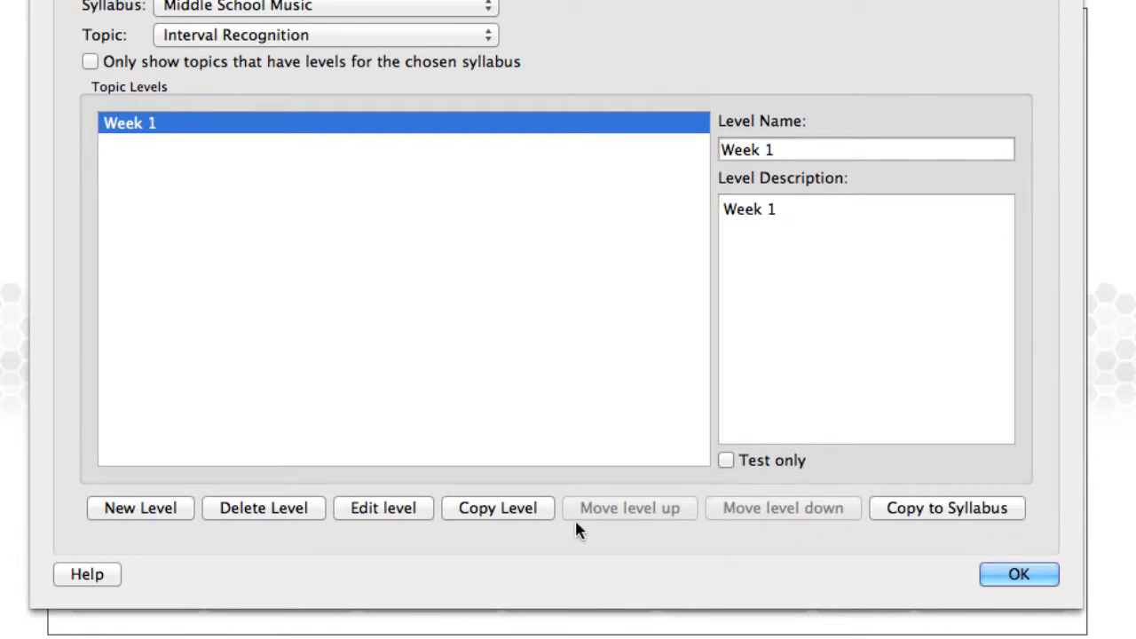
mouse_move(140, 508)
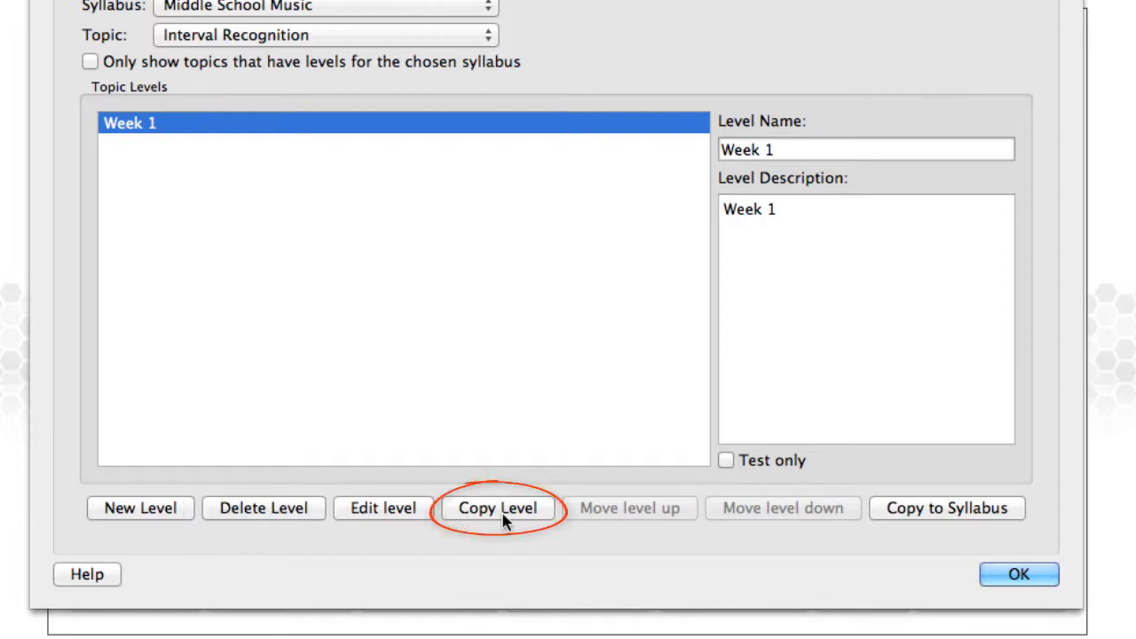
click(497, 508)
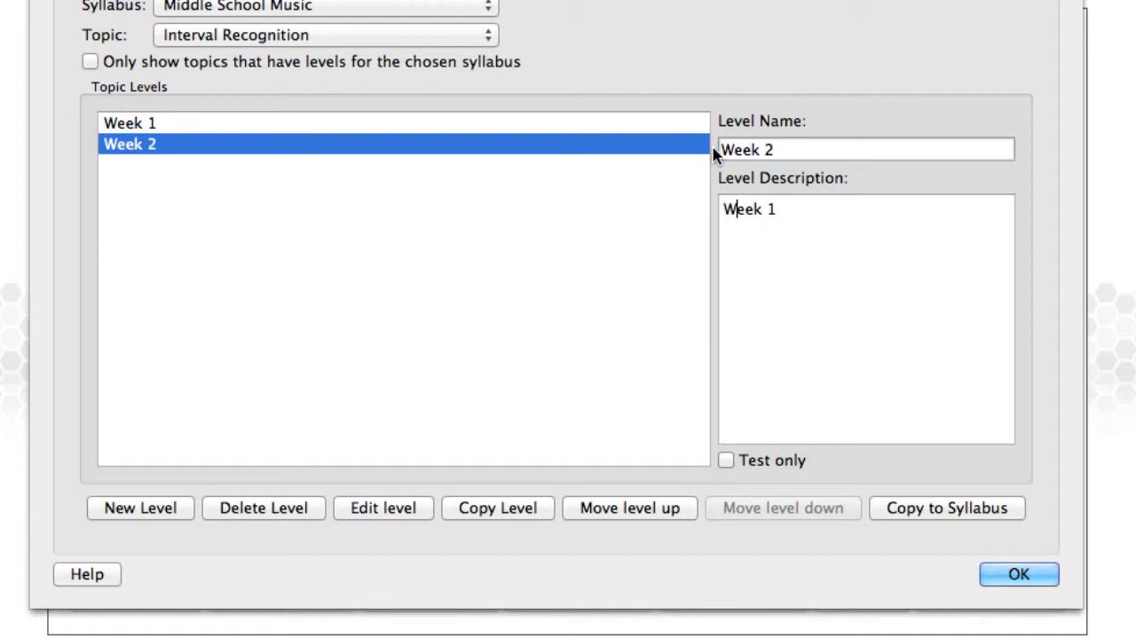
text(Week 2)
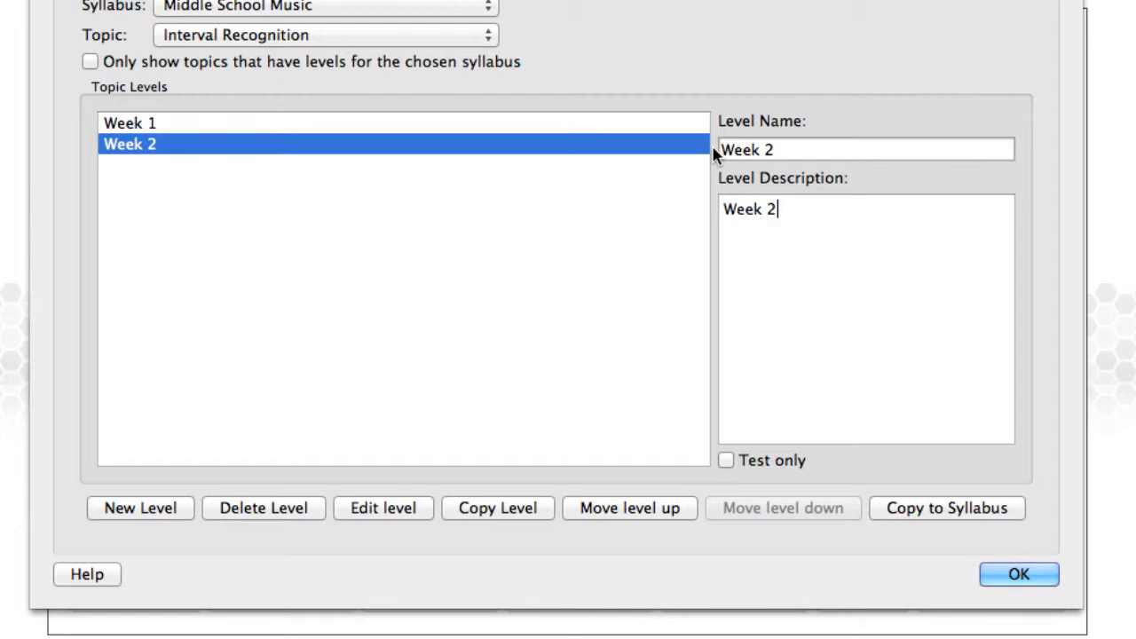
mouse_move(572, 336)
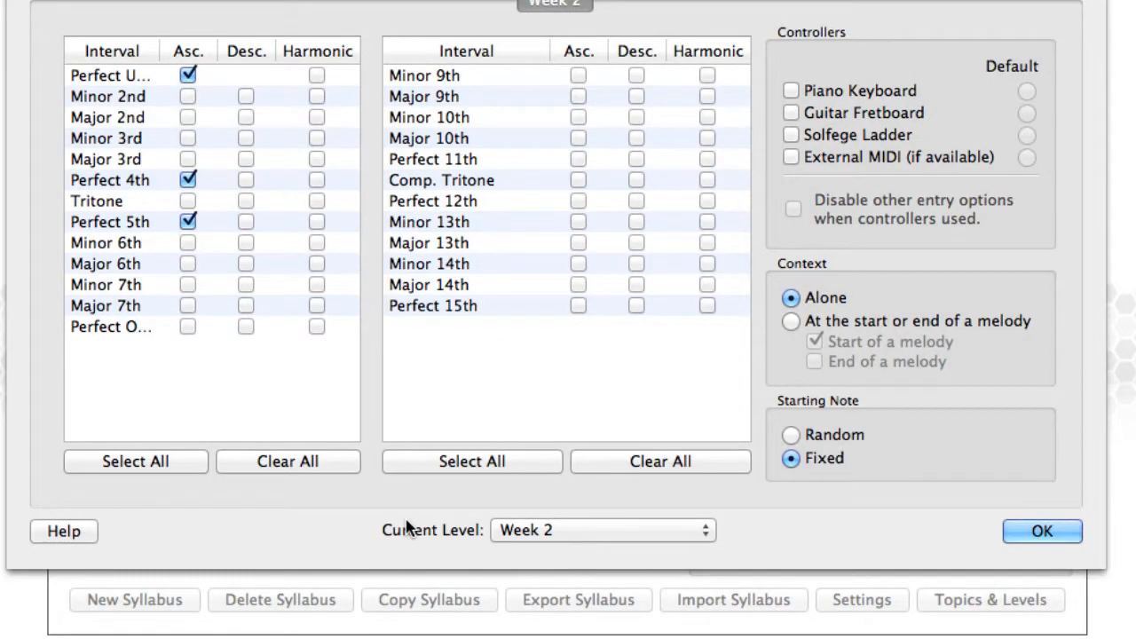
mouse_move(274, 250)
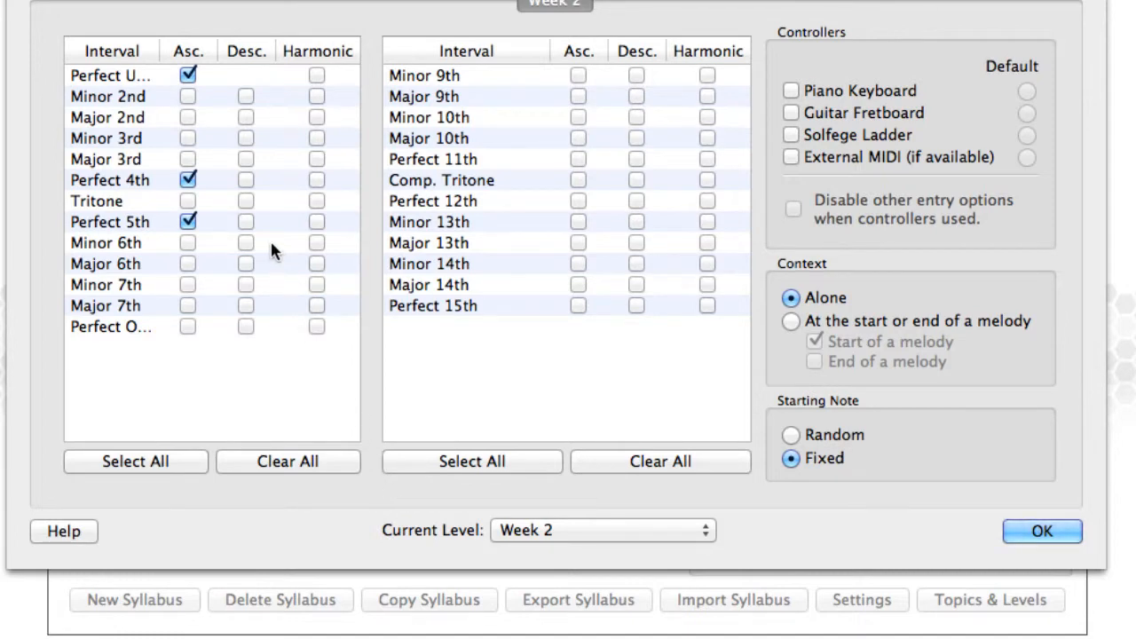
mouse_move(195, 167)
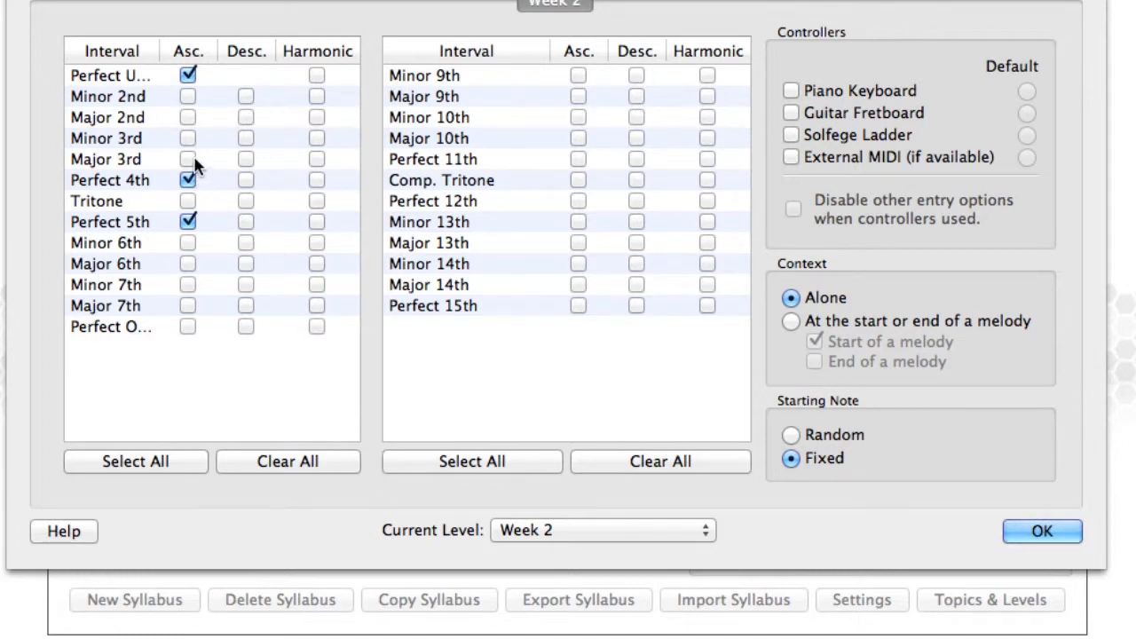
Tick an additional ascending interval in the Week 2 level settings.
click(188, 160)
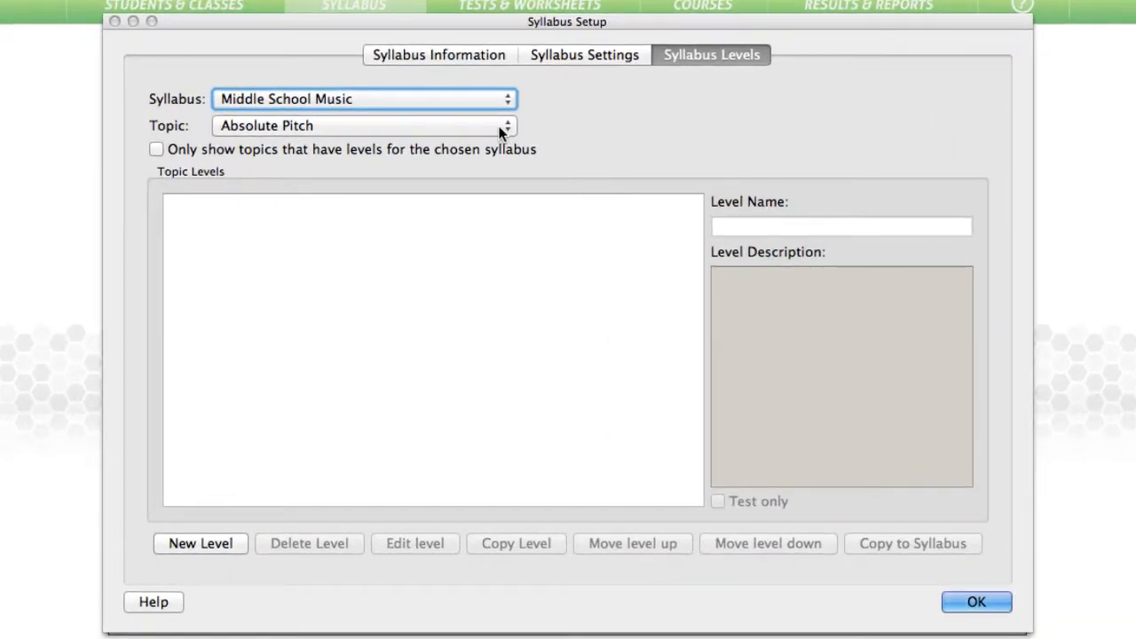
Choose the Rhythm Dictation topic, add a level named Week 1 and go to edit it.
click(506, 124)
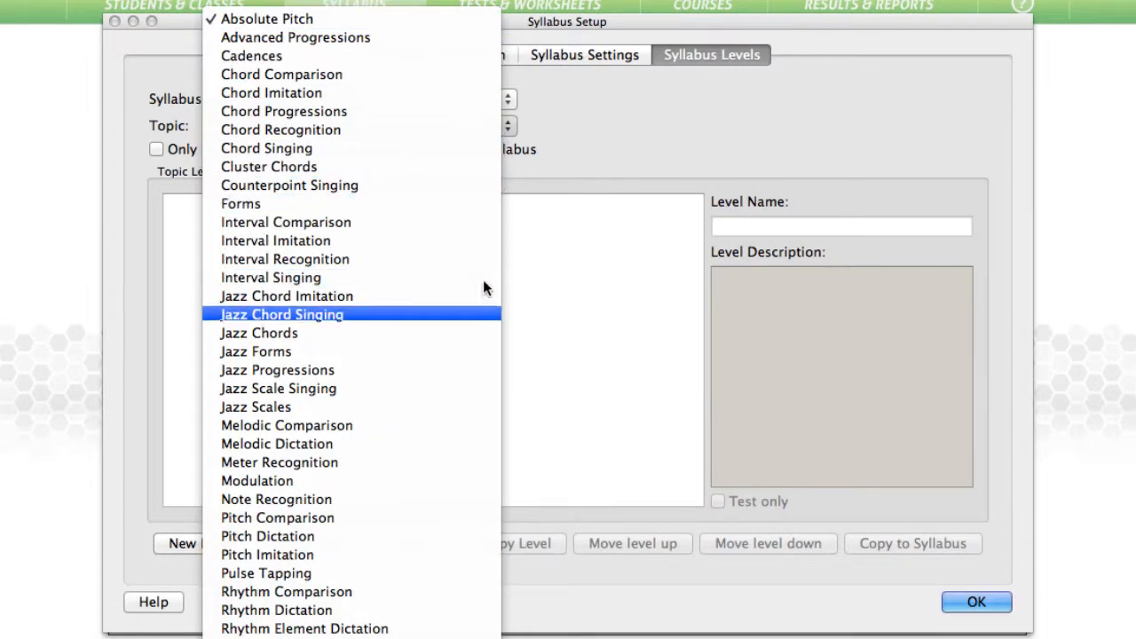
click(277, 611)
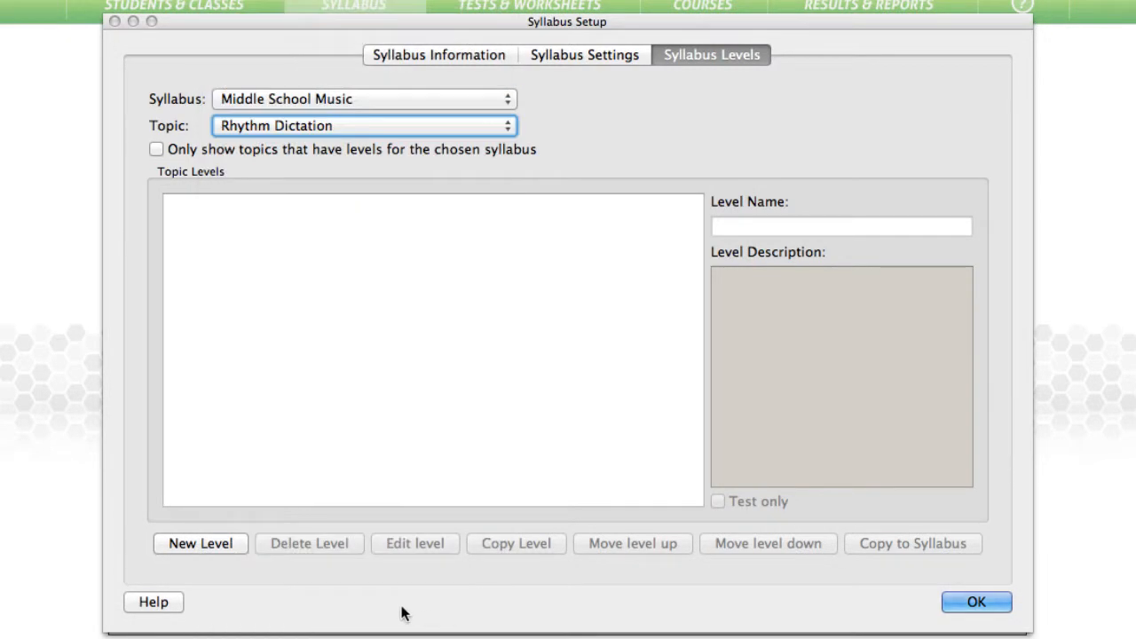
click(199, 543)
text(W)
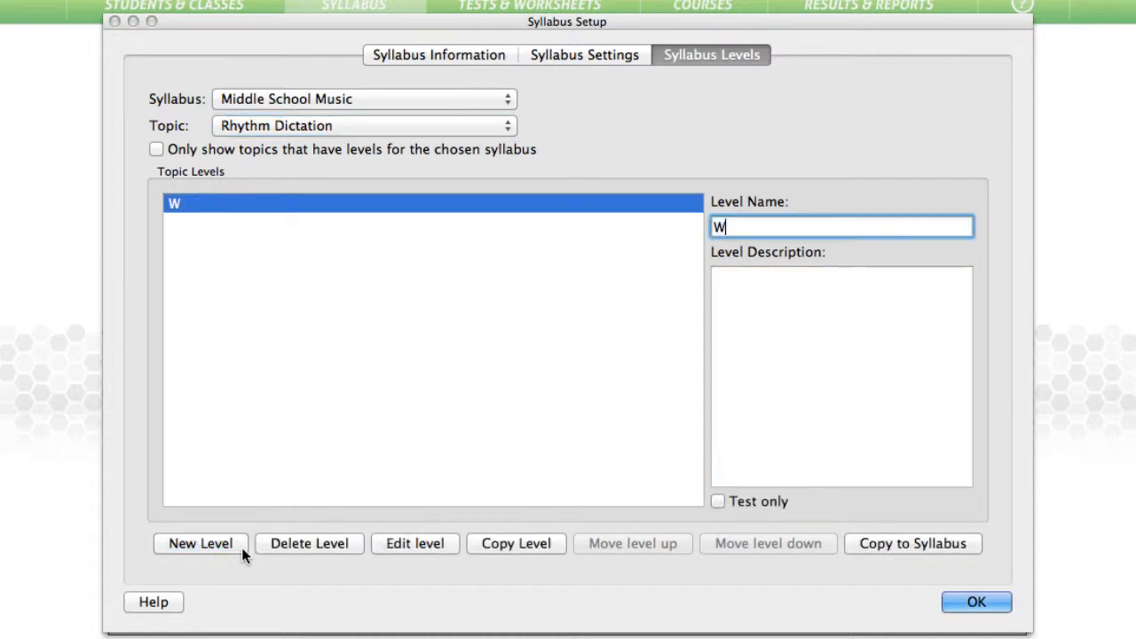
text(eek 1)
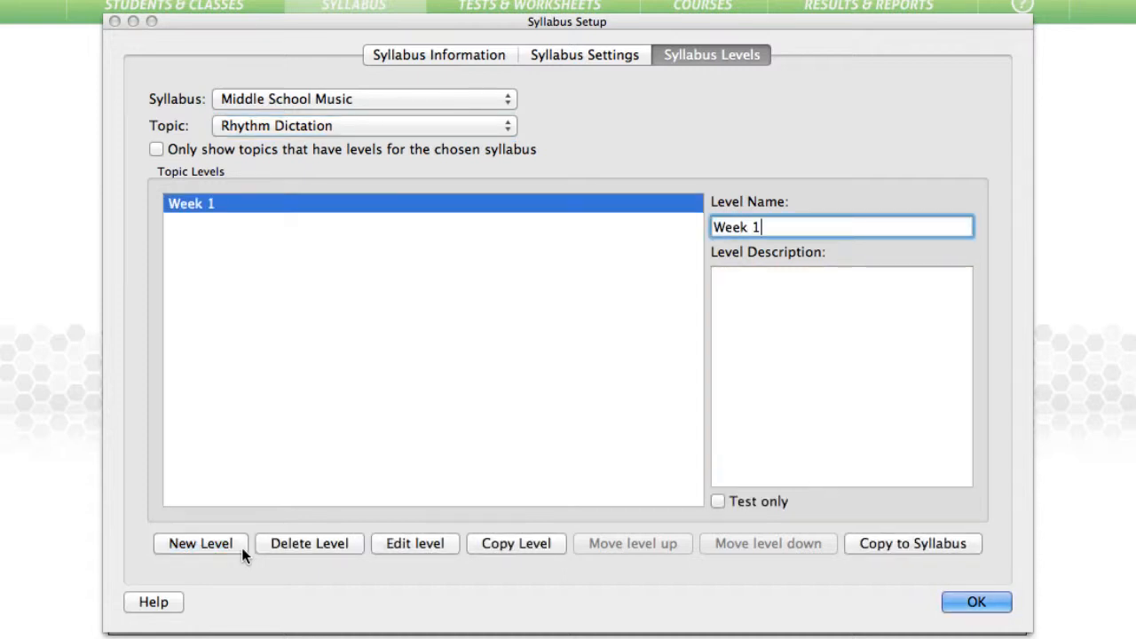
mouse_move(415, 551)
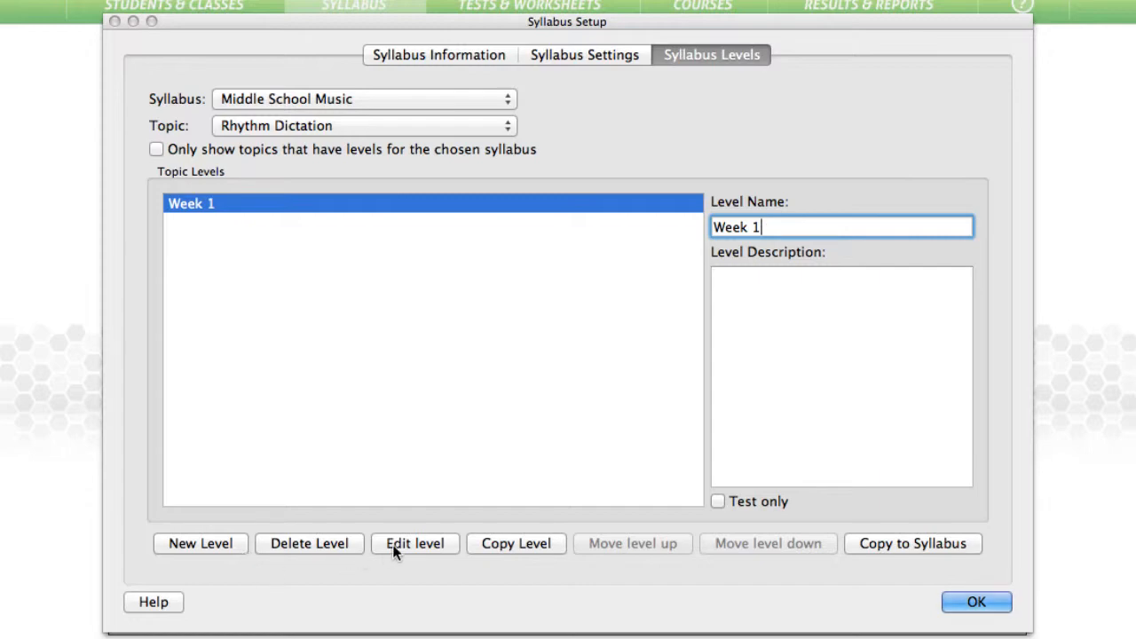
click(414, 544)
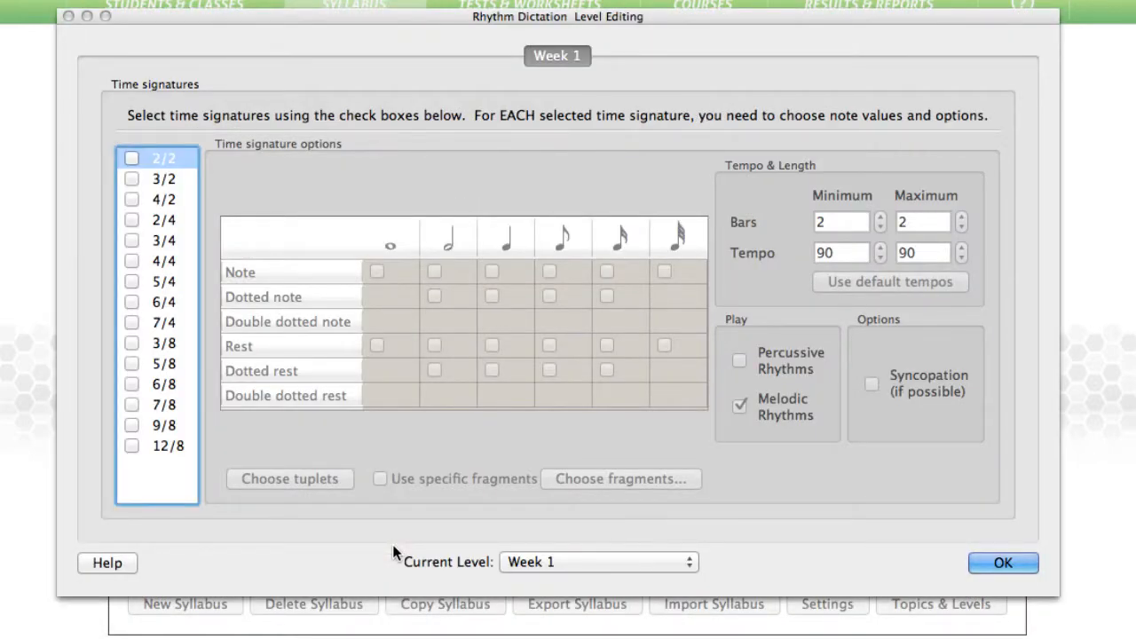
mouse_move(345, 497)
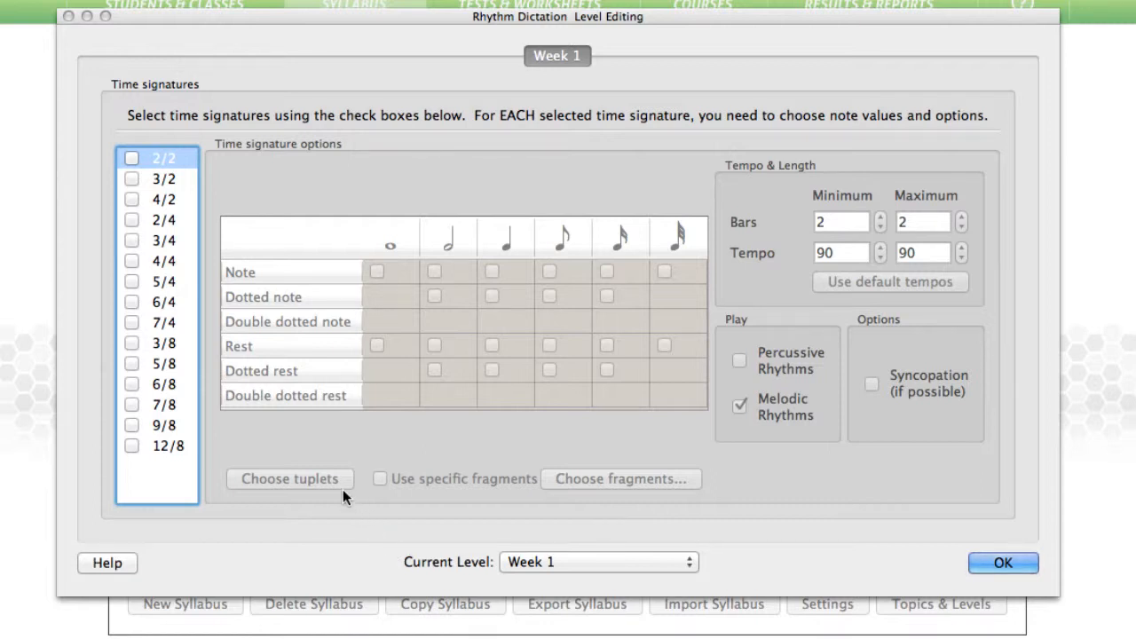
Allow 4/4 time with quarter and eighth notes in the Week 1 rhythm level.
click(131, 259)
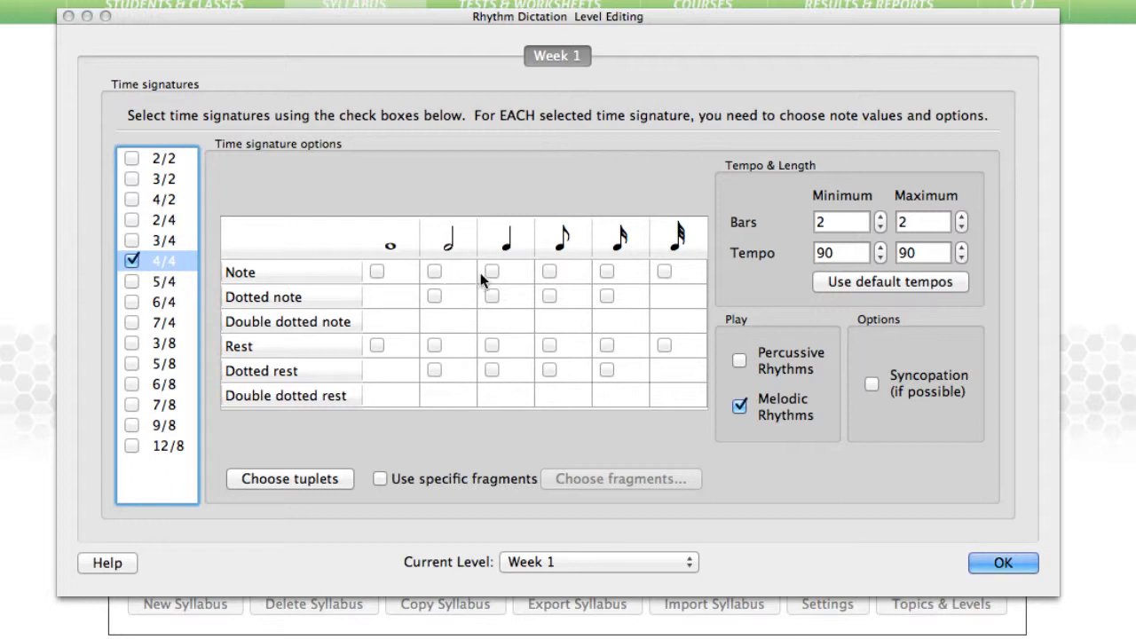
click(548, 270)
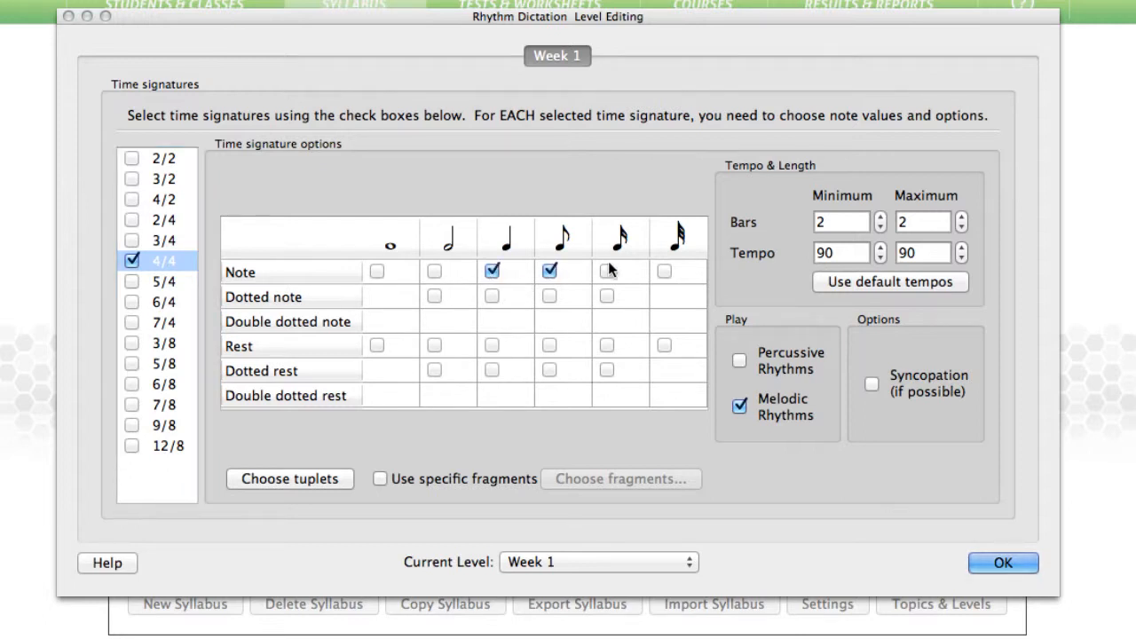
click(607, 270)
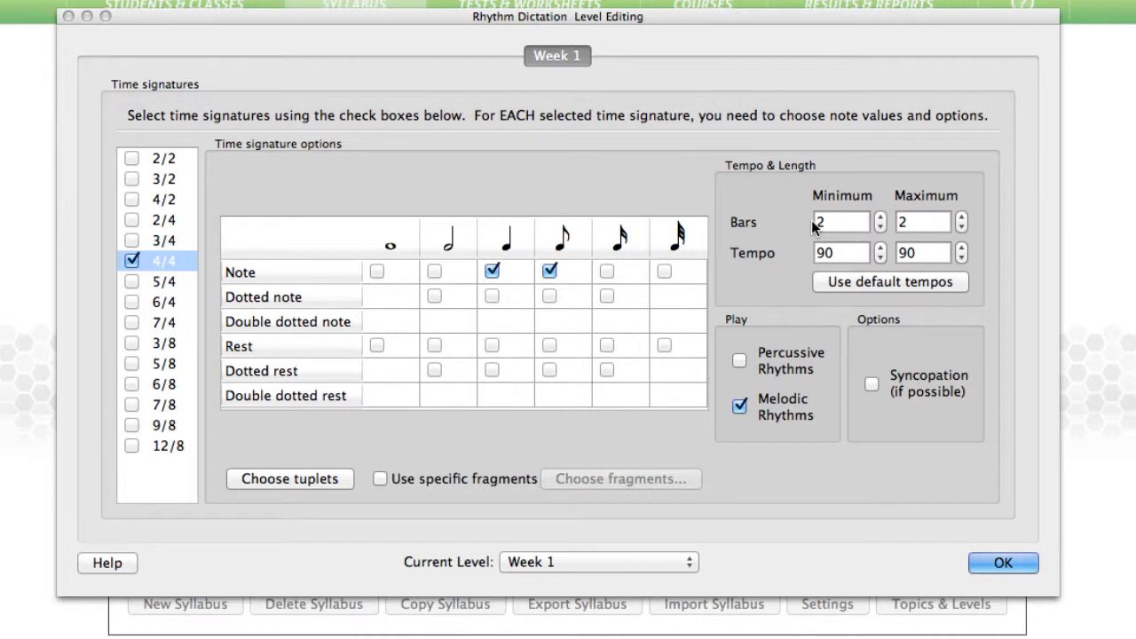
mouse_move(785, 274)
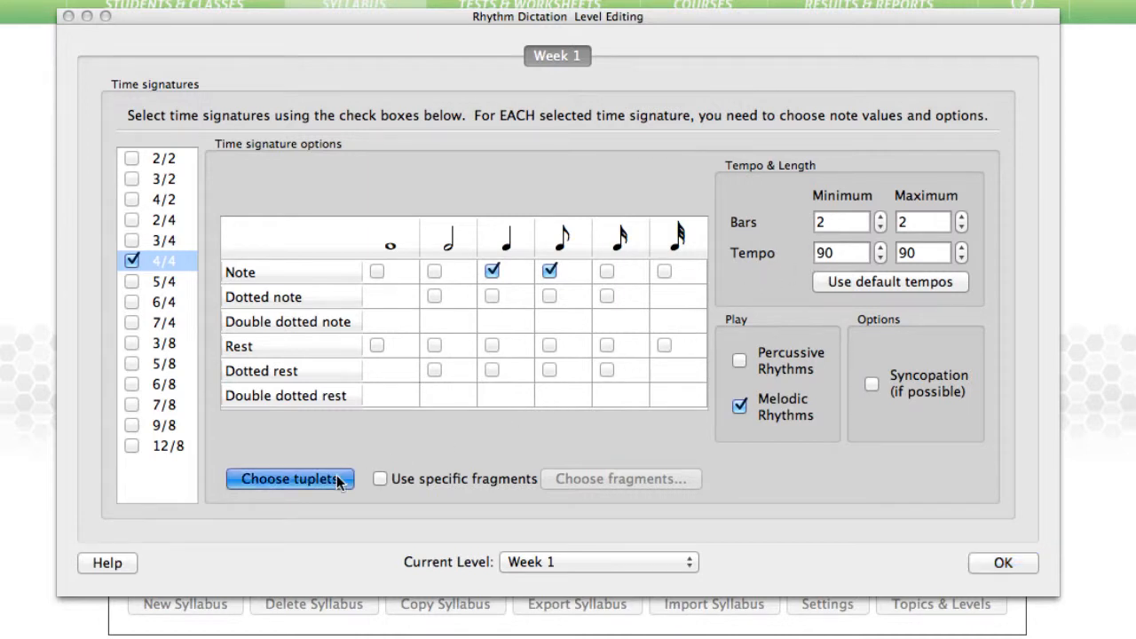
Choose two triplet tuplet fragments for the level and confirm them.
click(288, 480)
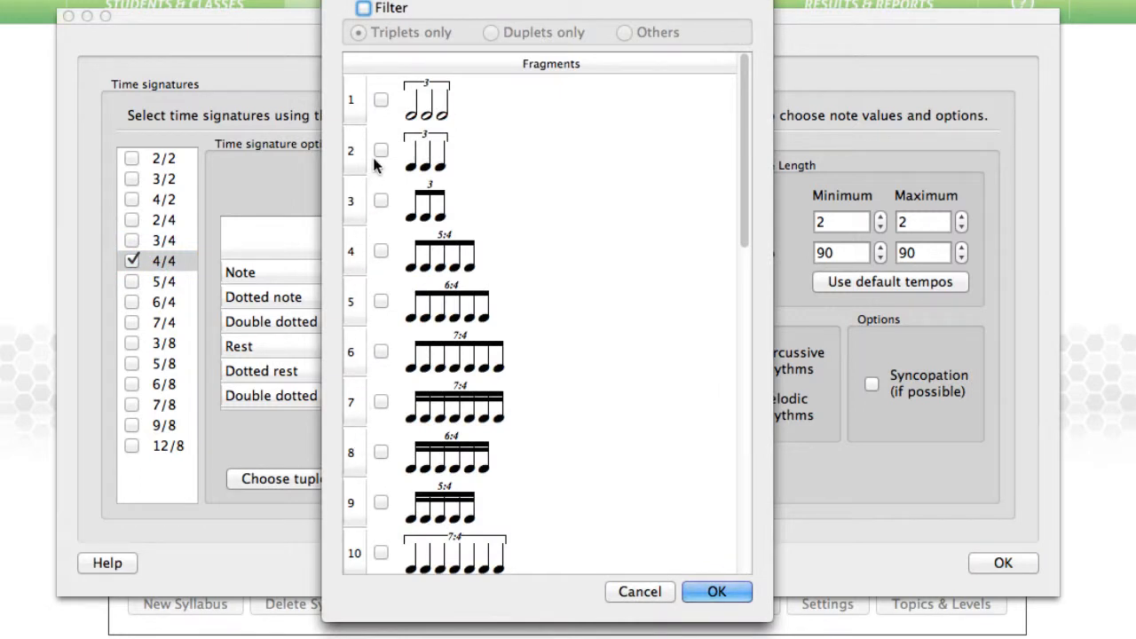
click(380, 200)
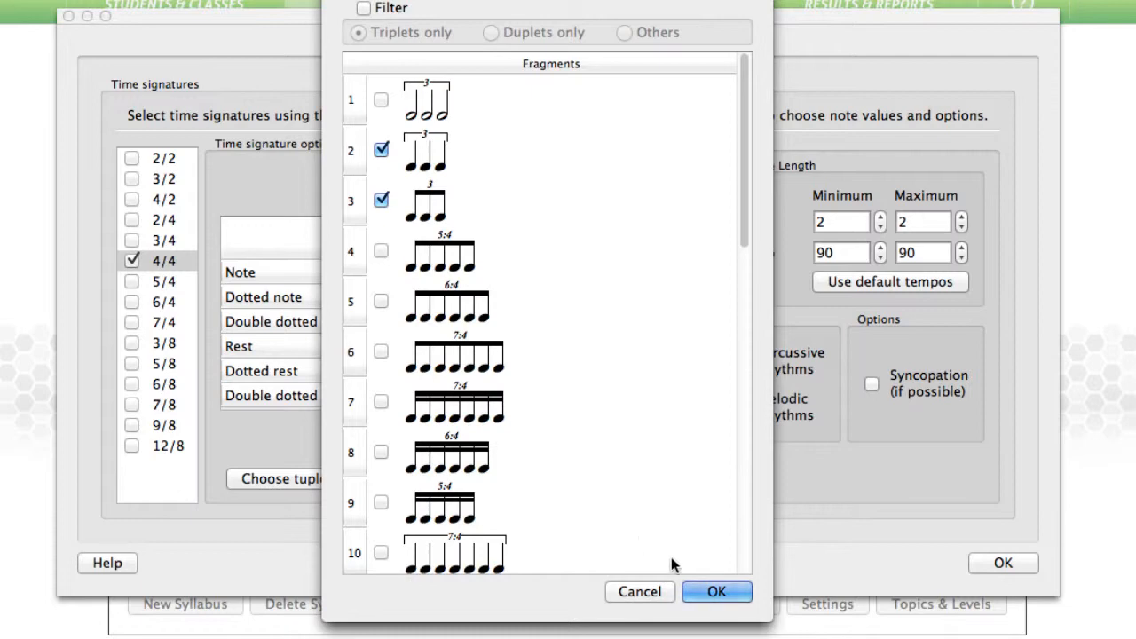
click(717, 593)
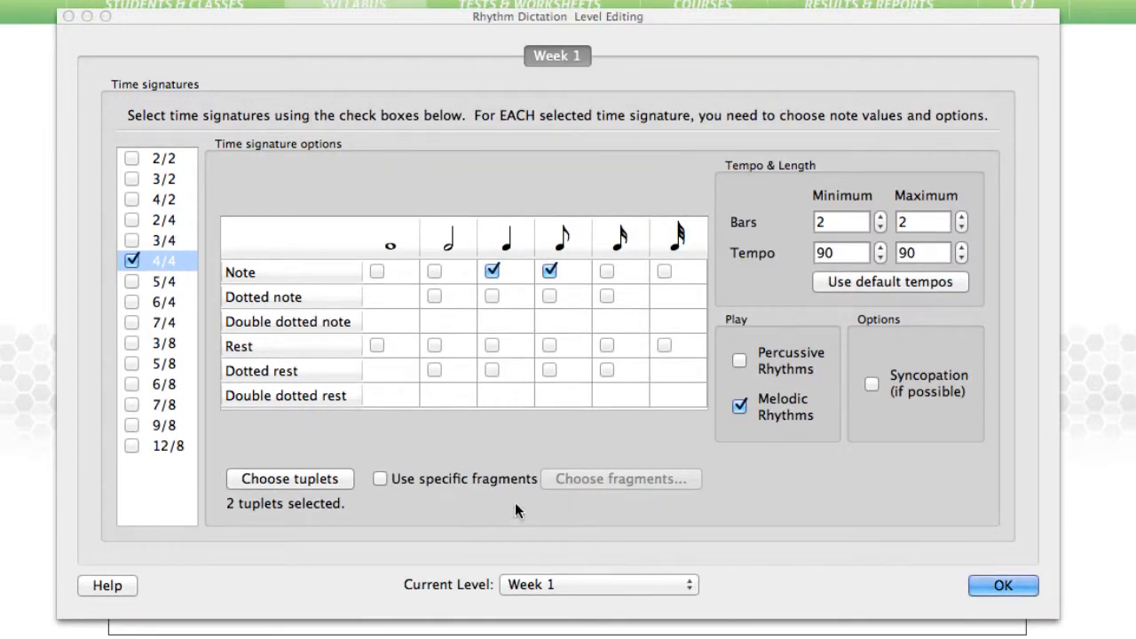
mouse_move(151, 376)
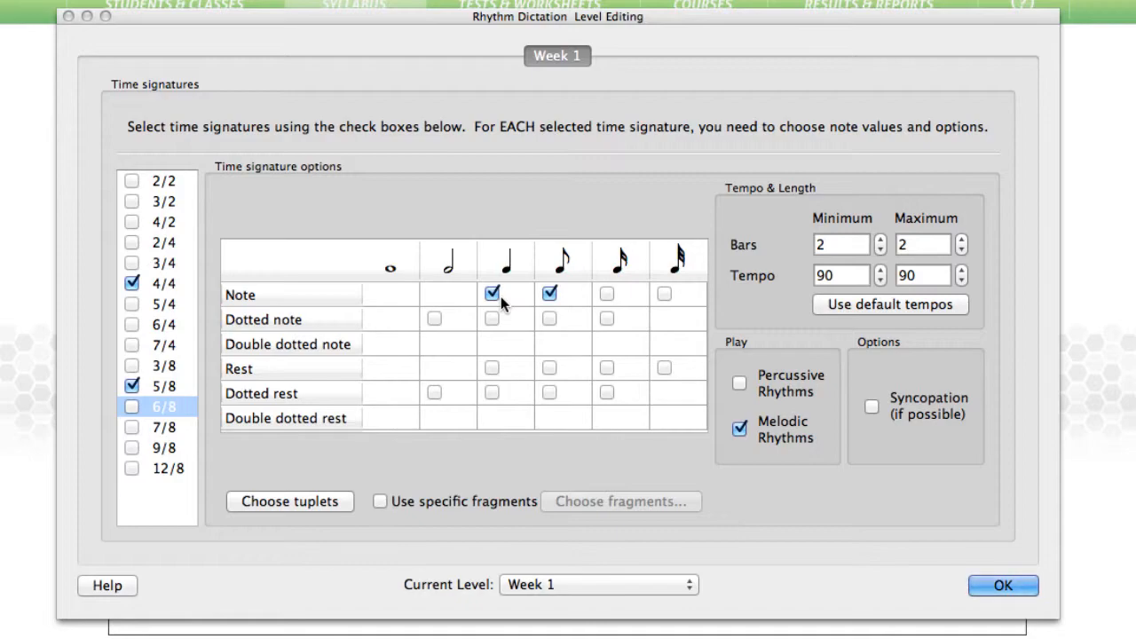
Confirm the Week 1 level with 5/8 time added and close Level Editing.
click(1002, 586)
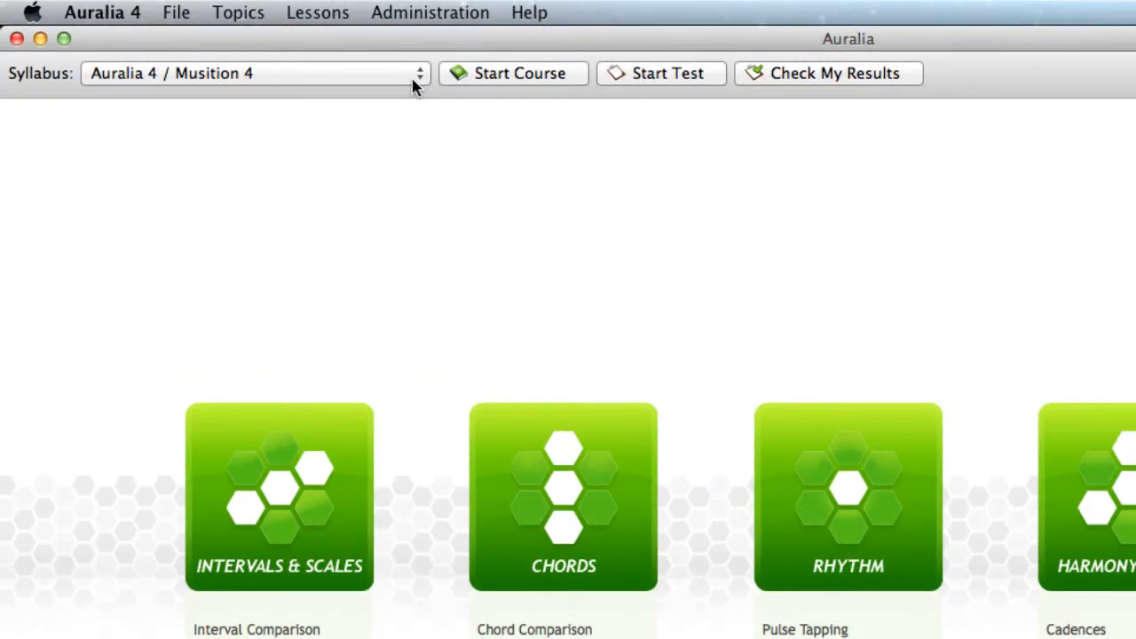
Scroll the syllabus dropdown down to the Jazz syllabus.
click(256, 73)
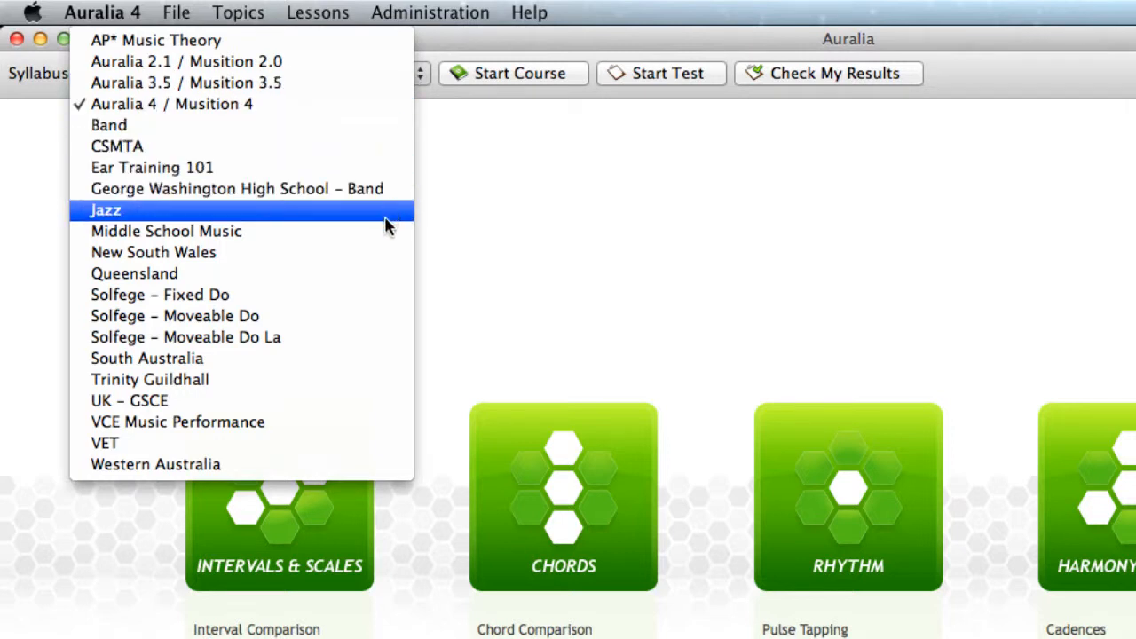
mouse_move(387, 231)
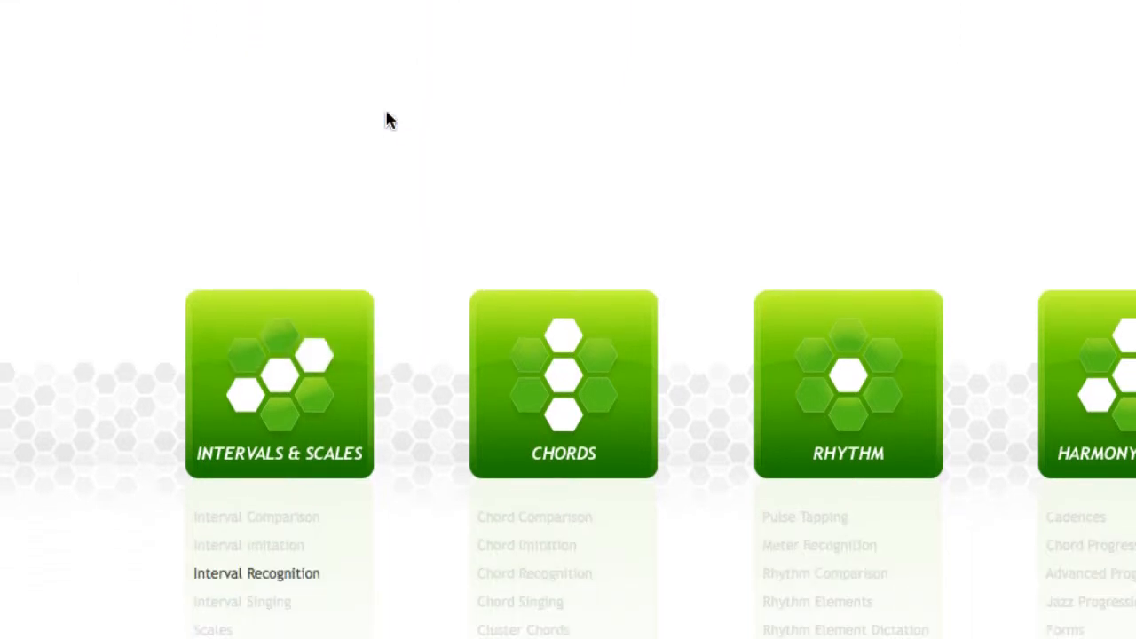
scroll(down, 3)
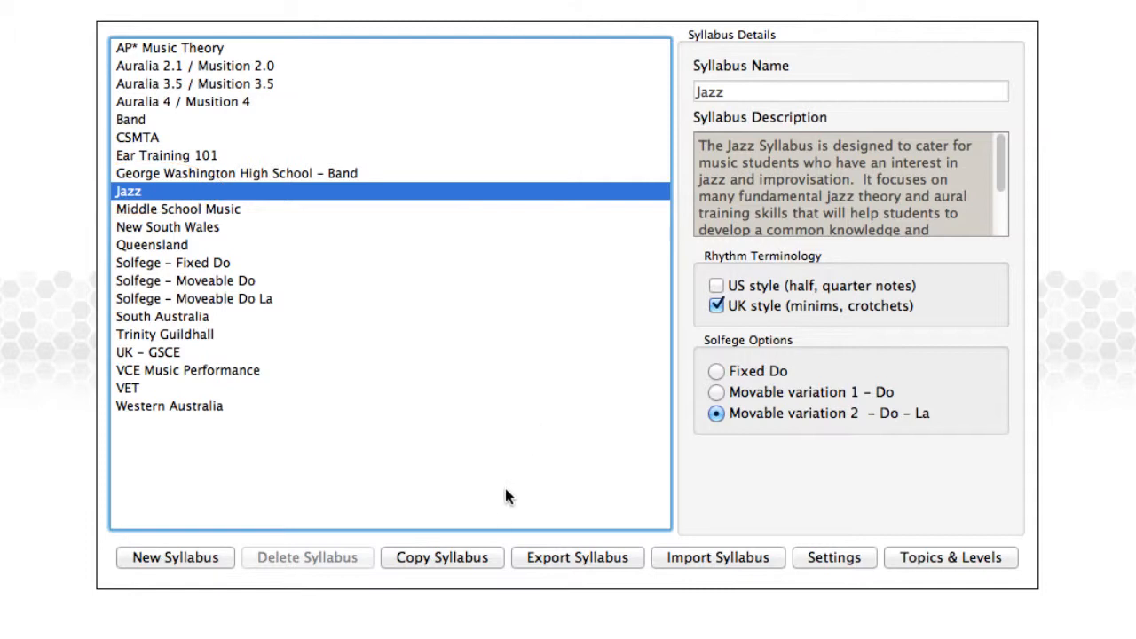
Copy the Jazz syllabus, confirm the copy, and rename 'Copy of Jazz' to 'Jazz'.
click(440, 557)
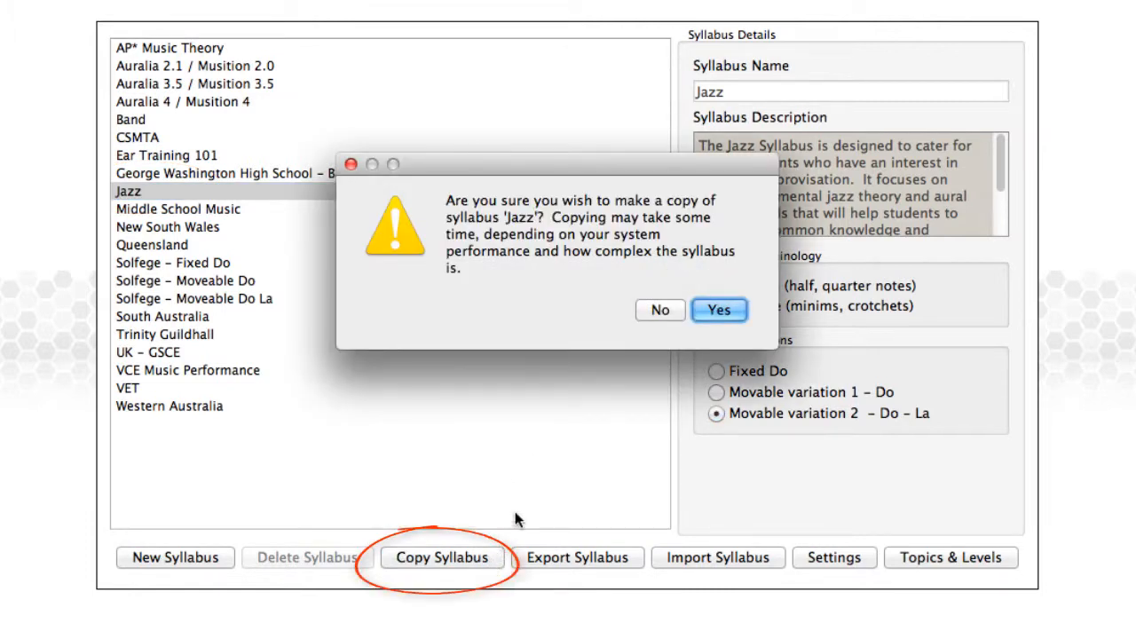
click(719, 309)
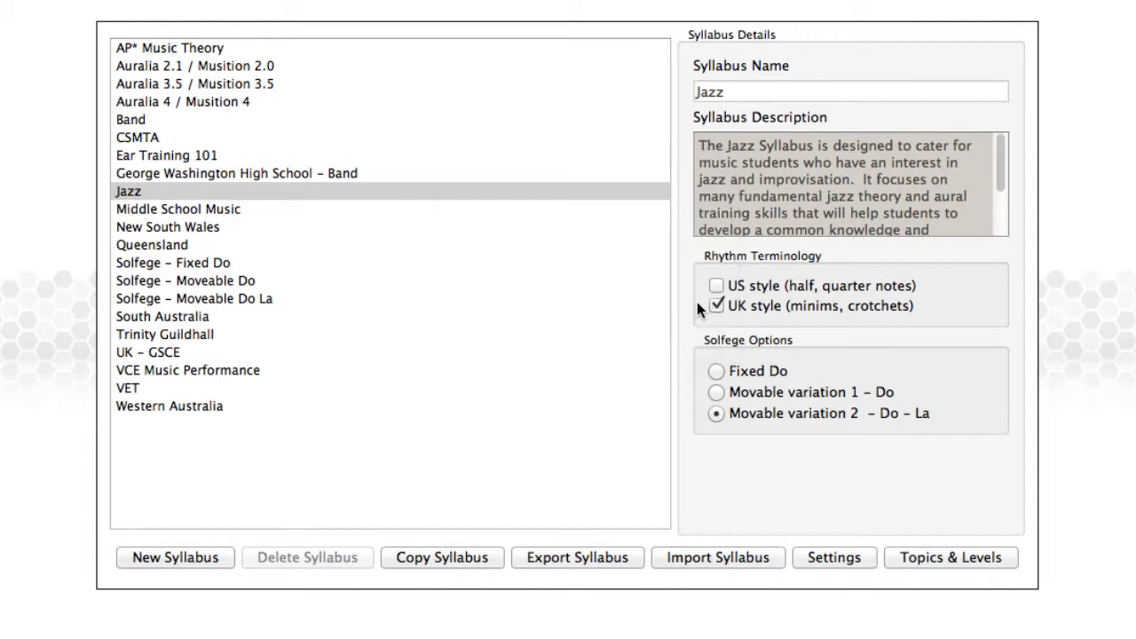
click(440, 557)
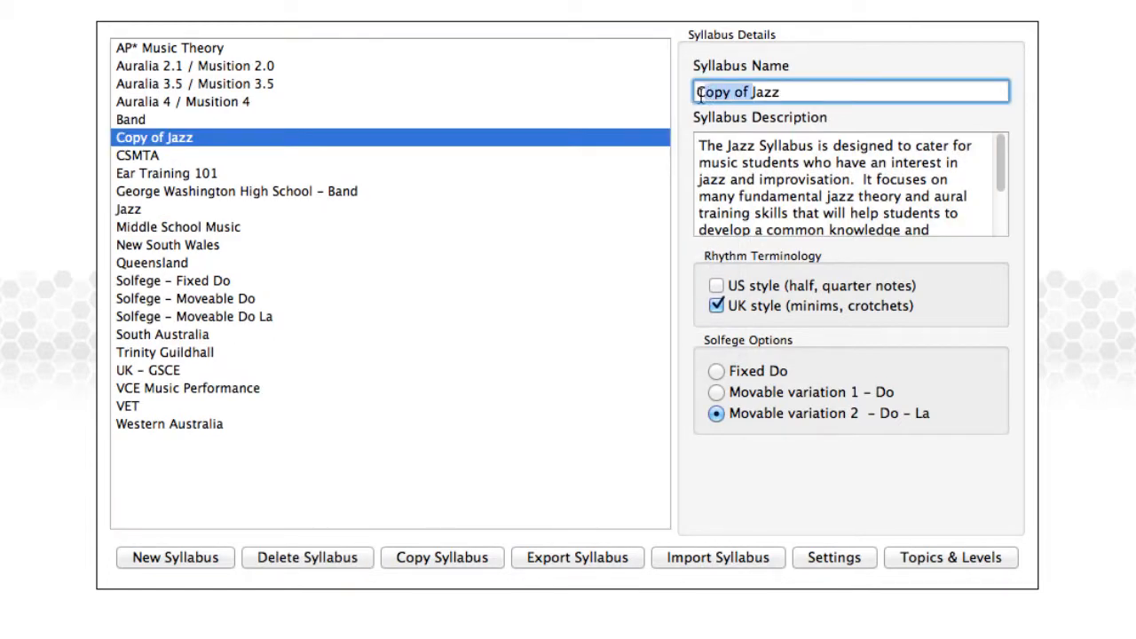
text(Jazz)
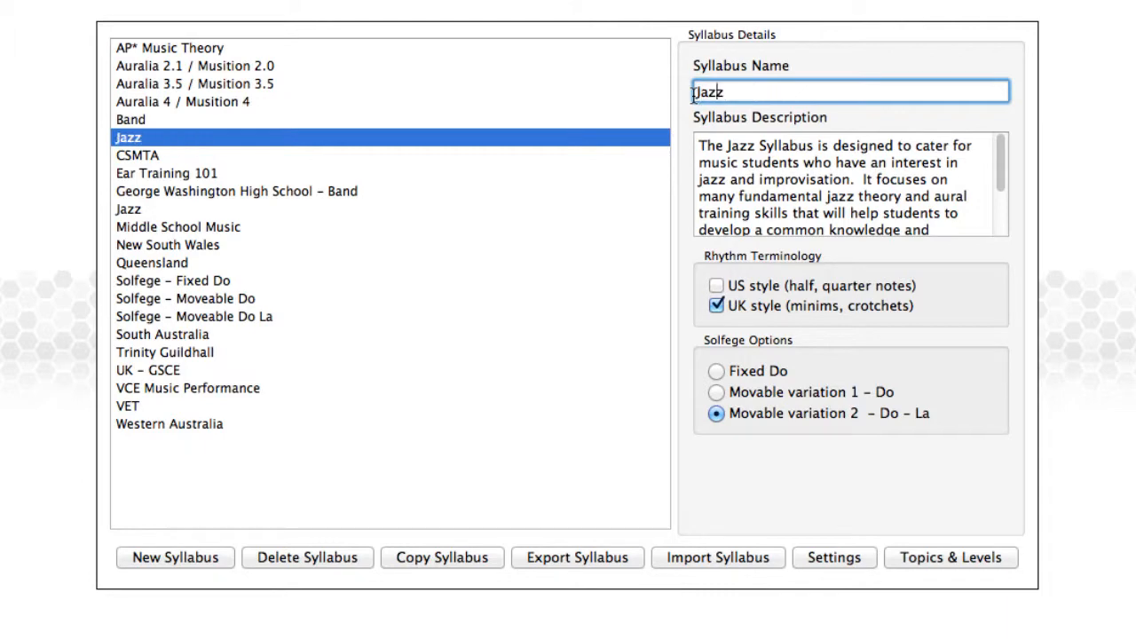